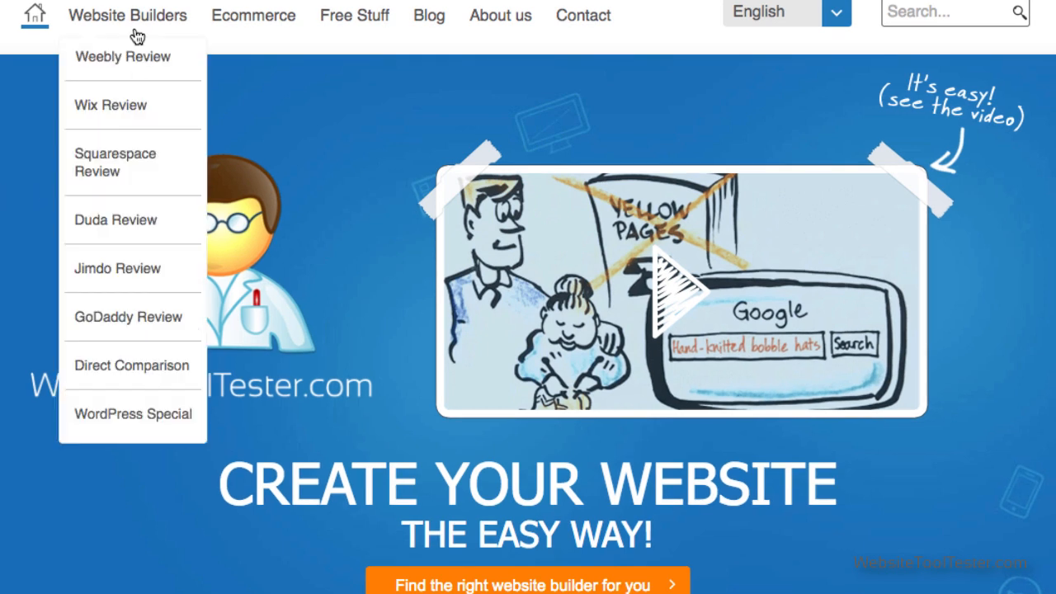
{"action": "mouse_move", "coordinate": [131, 365]}
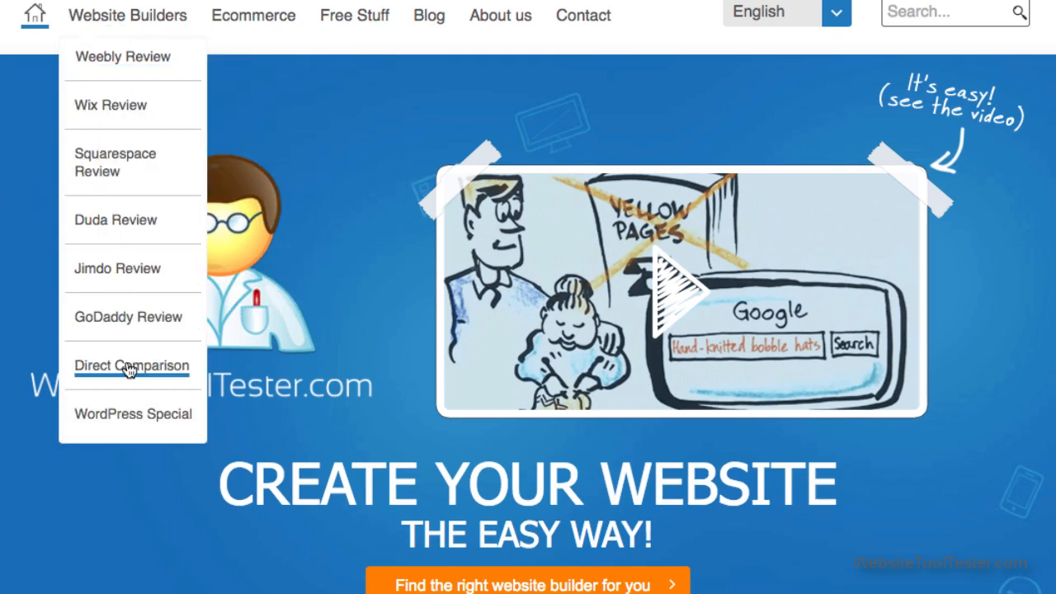
Step: Open WebsiteToolTester's website builder comparison tool and pick builders to compare
{"action": "left_click", "coordinate": [131, 366]}
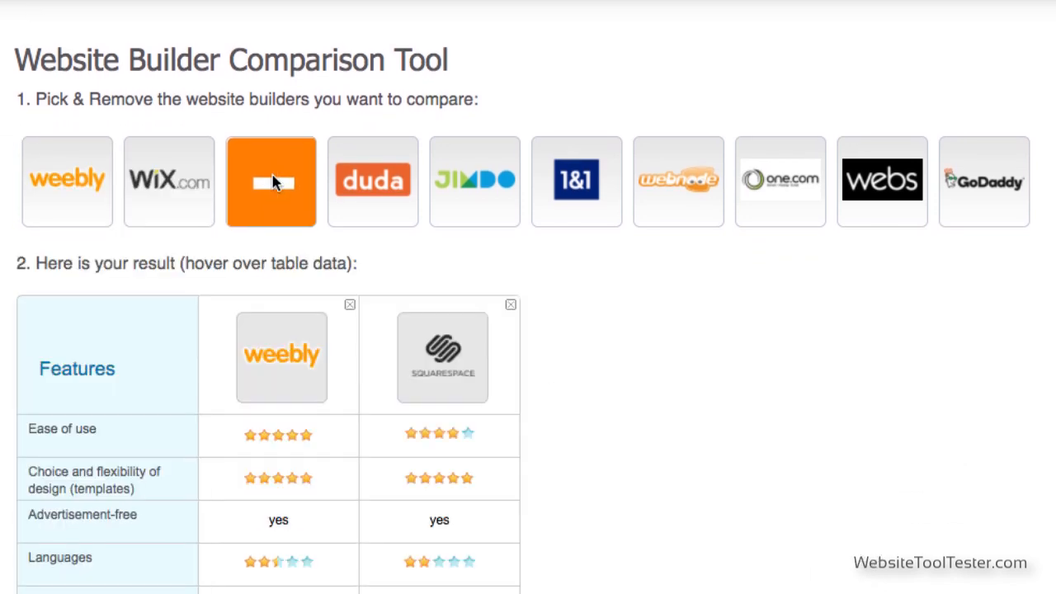
{"action": "left_click", "coordinate": [168, 180]}
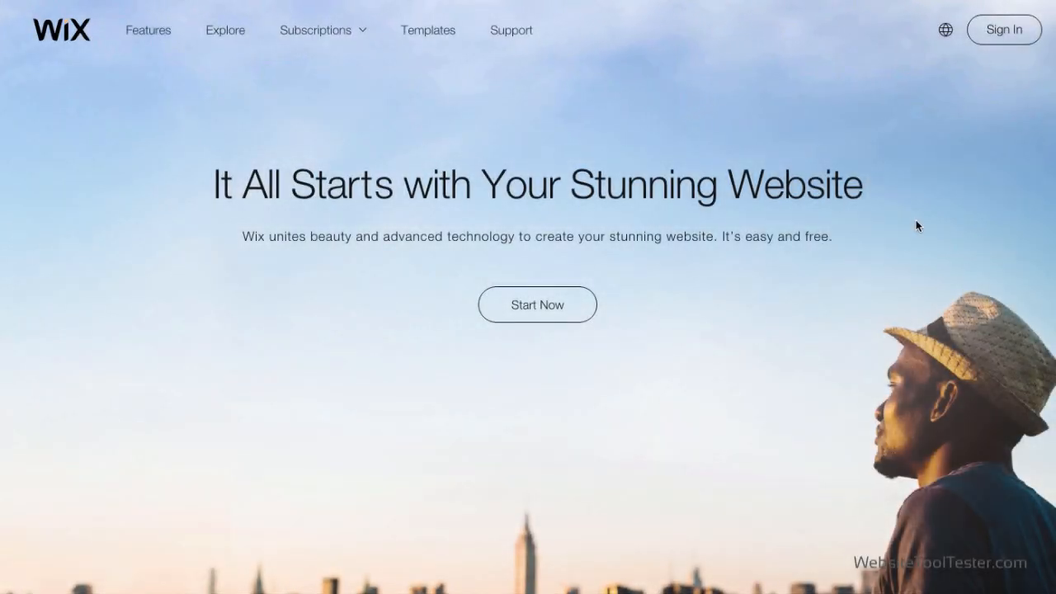
Step: Sign up for a new Wix account with an email and password
{"action": "left_click", "coordinate": [1004, 30]}
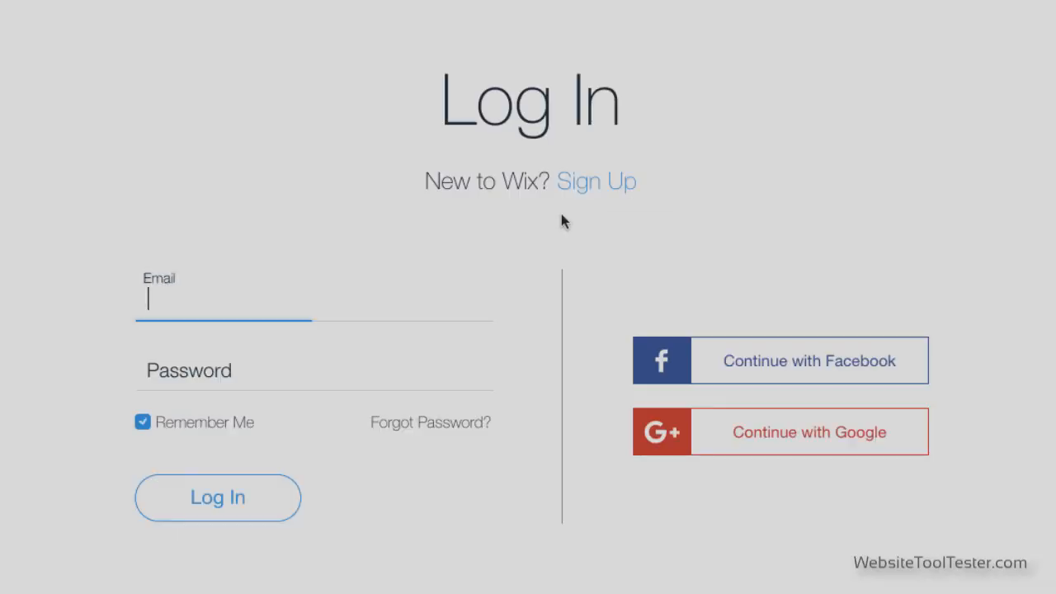
{"action": "left_click", "coordinate": [596, 180]}
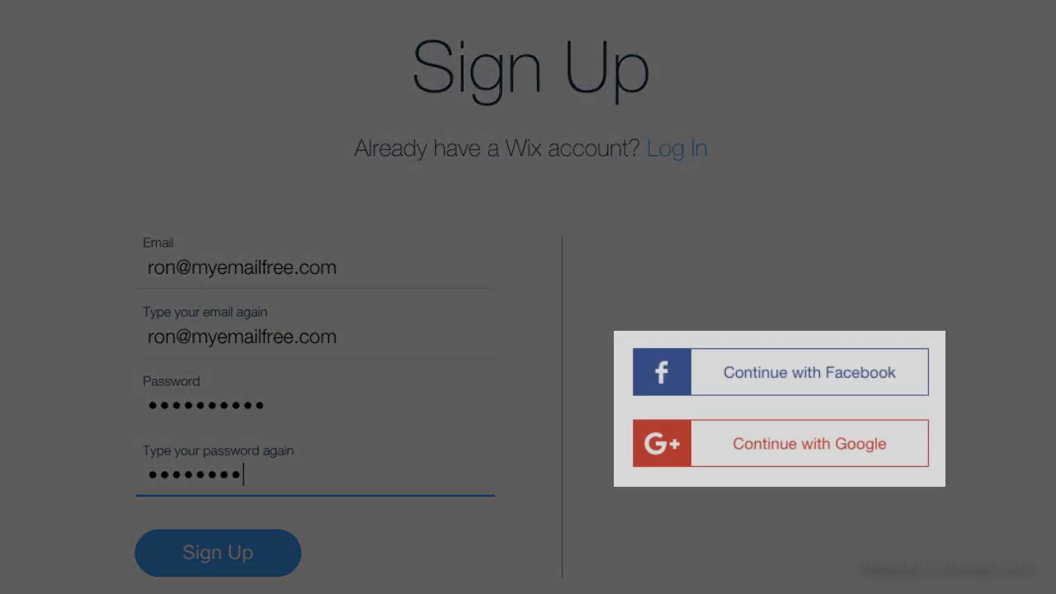
{"action": "left_click", "coordinate": [218, 552]}
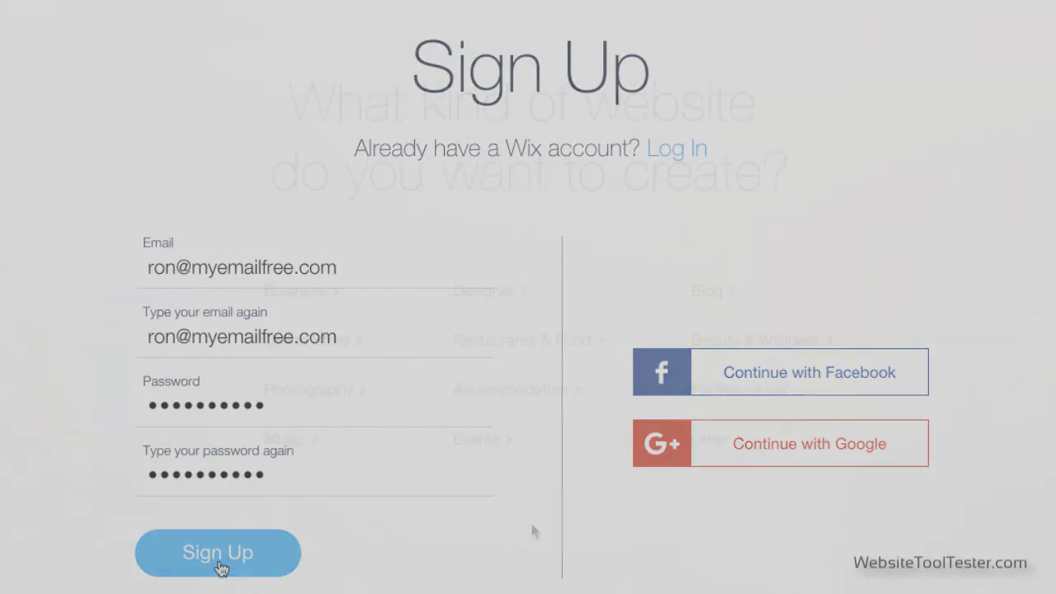
{"action": "left_click", "coordinate": [218, 552]}
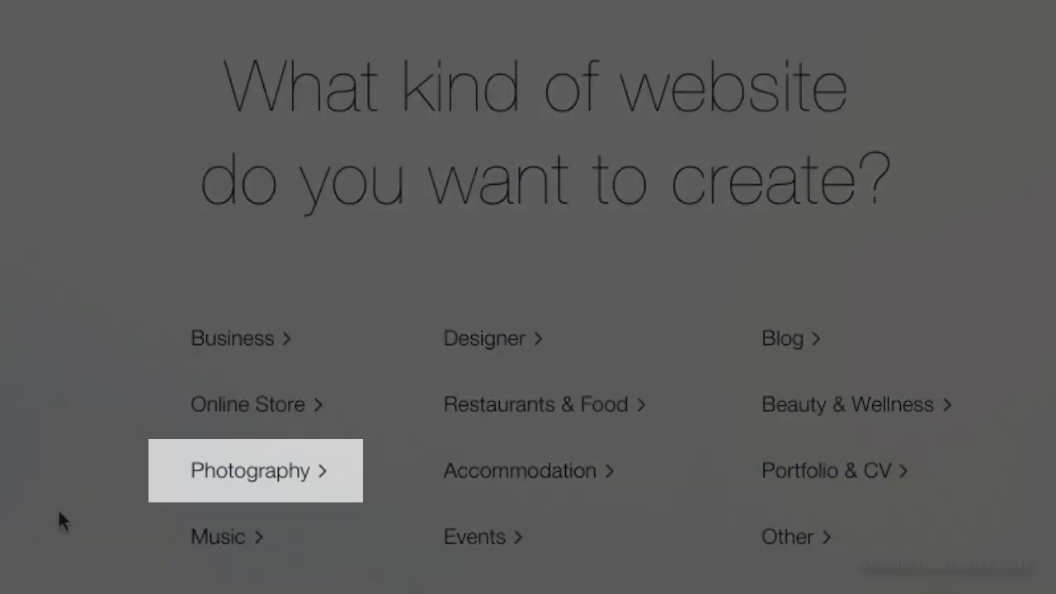
Step: Choose Photography as the type of website to create
{"action": "left_click", "coordinate": [250, 470]}
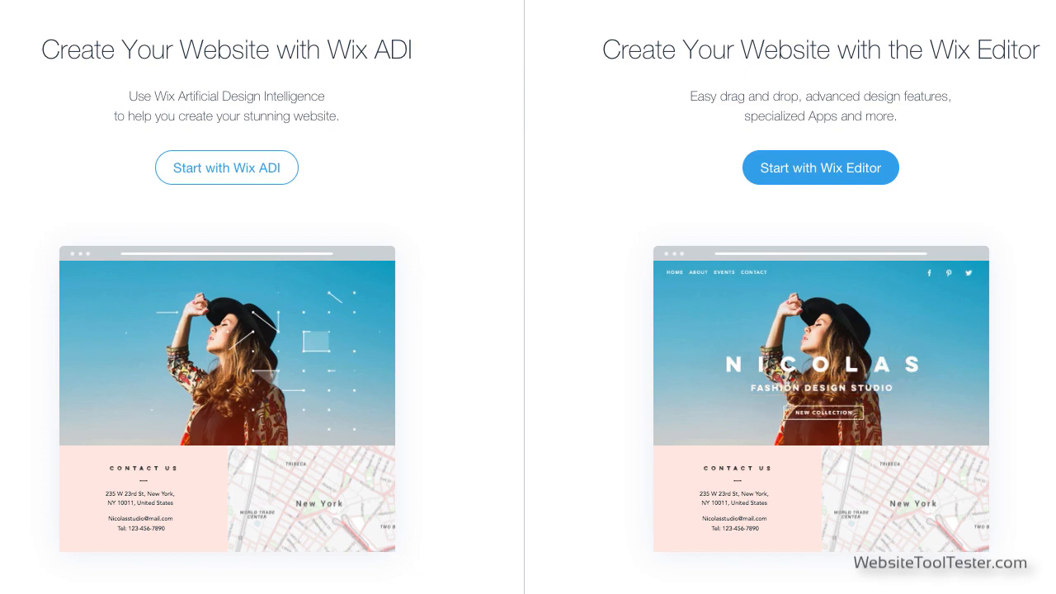
Step: Start with the Wix Editor and browse photography templates down to Photography Showcase
{"action": "left_click", "coordinate": [820, 167]}
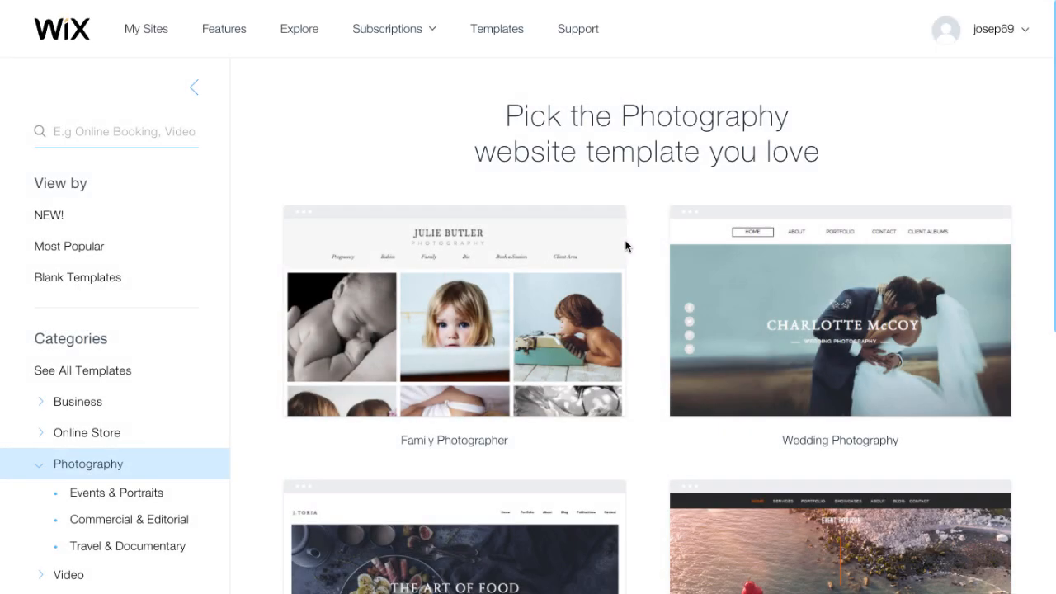
{"action": "scroll", "scroll_direction": "down", "scroll_amount": 3}
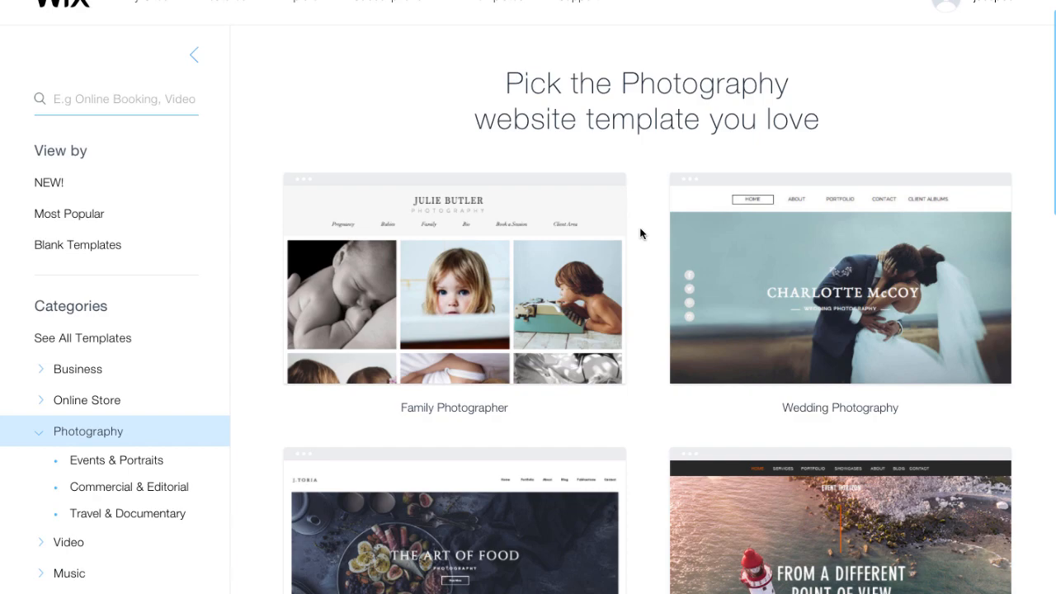
{"action": "scroll", "scroll_direction": "down", "scroll_amount": 3}
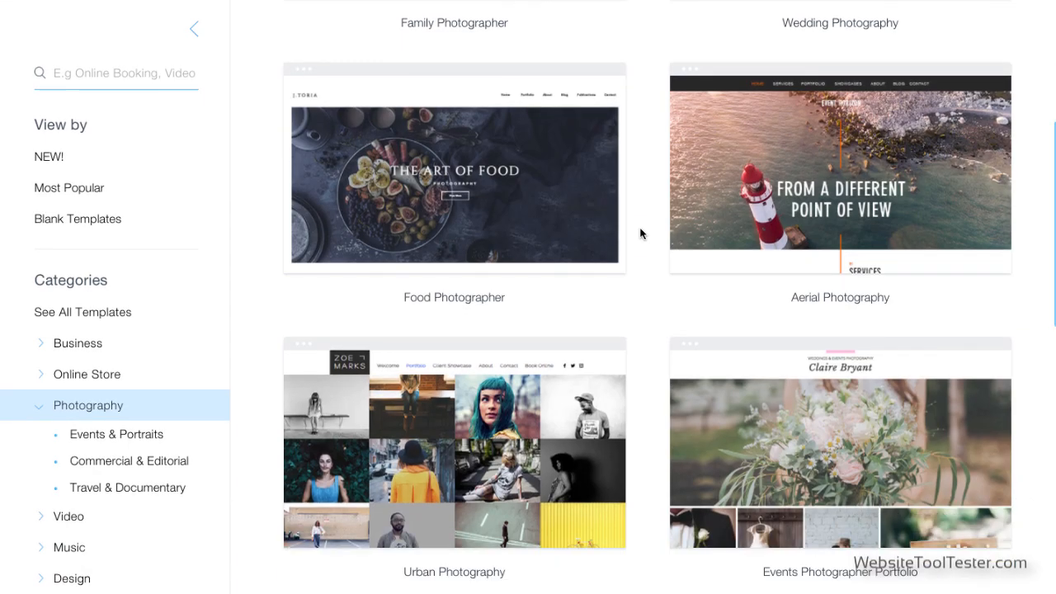
{"action": "scroll", "scroll_direction": "down", "scroll_amount": 3}
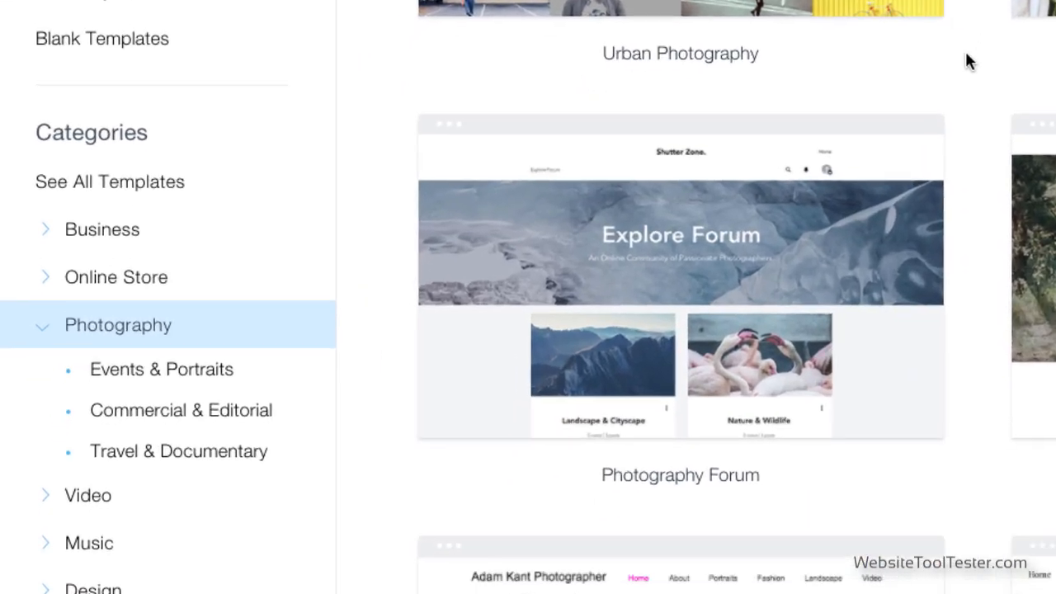
{"action": "scroll", "scroll_direction": "down", "scroll_amount": 3}
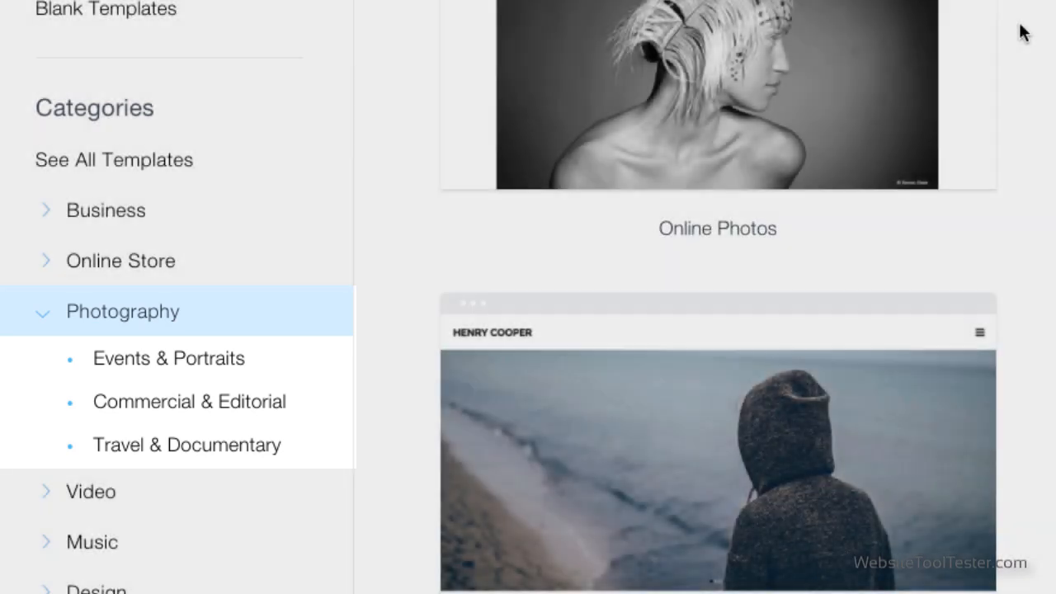
{"action": "scroll", "scroll_direction": "down", "scroll_amount": 3}
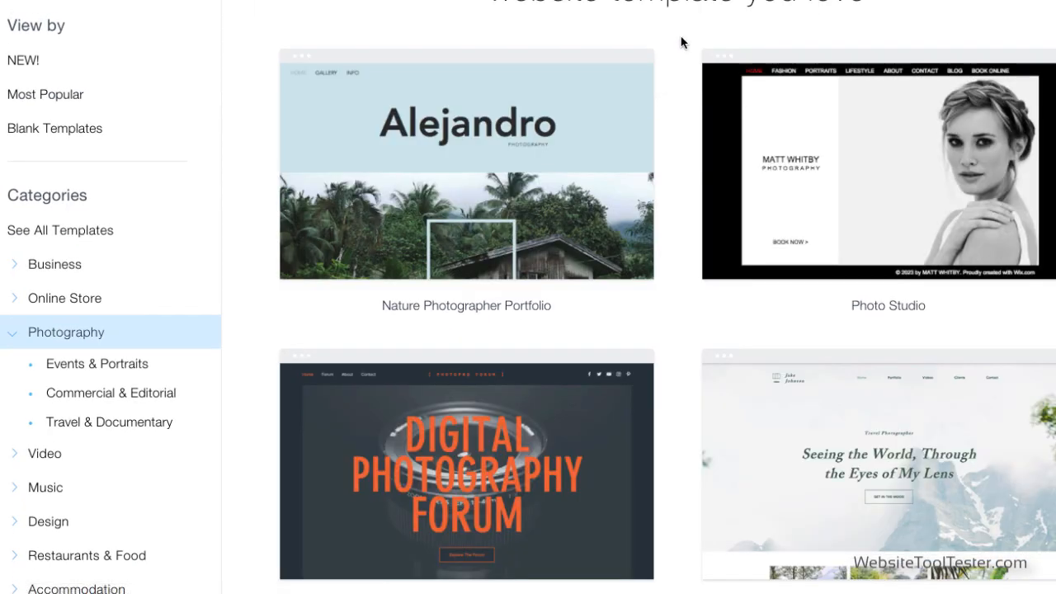
{"action": "scroll", "scroll_direction": "down", "scroll_amount": 3}
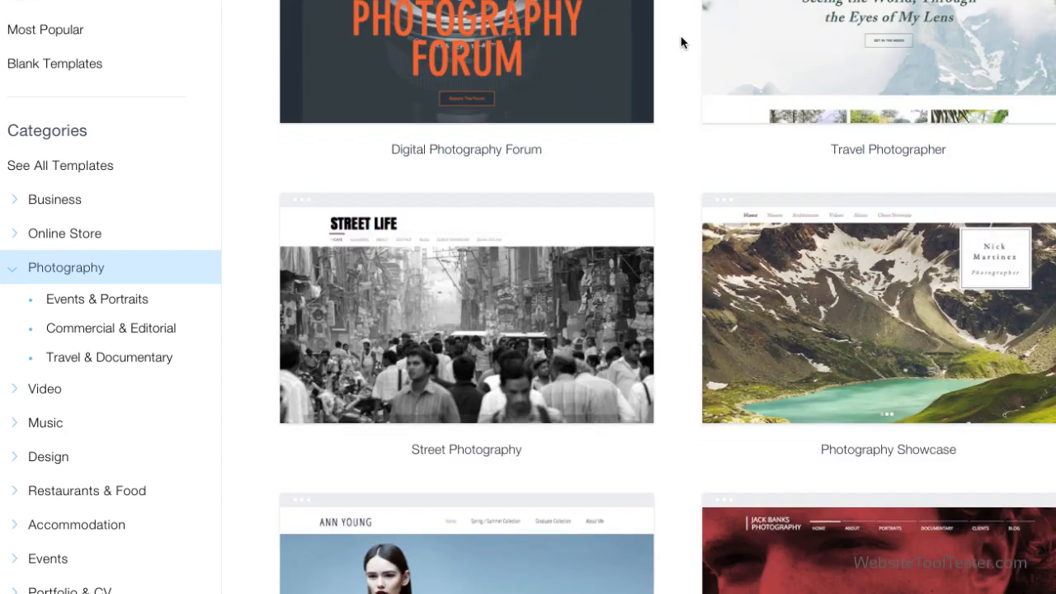
{"action": "scroll", "scroll_direction": "down", "scroll_amount": 3}
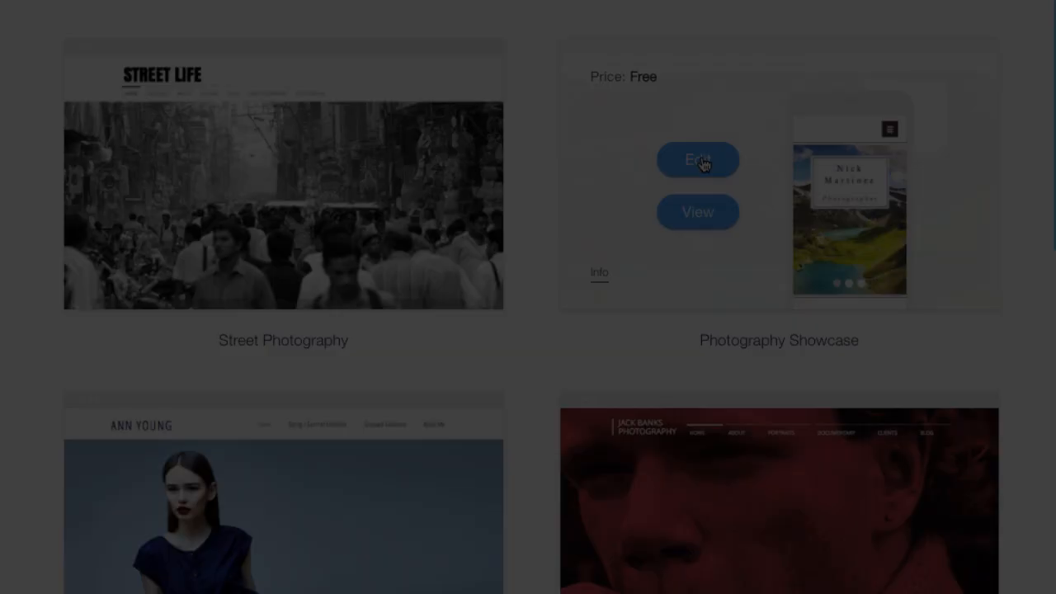
Step: Edit the Photography Showcase template and retitle the header 'Josep Garcia'
{"action": "left_click", "coordinate": [698, 159]}
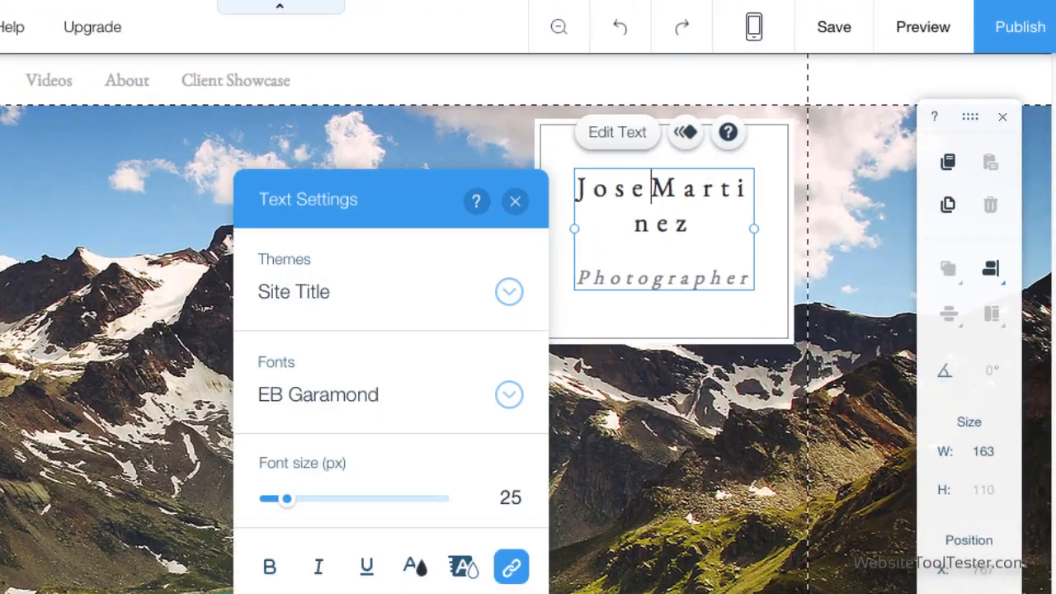
{"action": "type", "text": "Josep Garcia"}
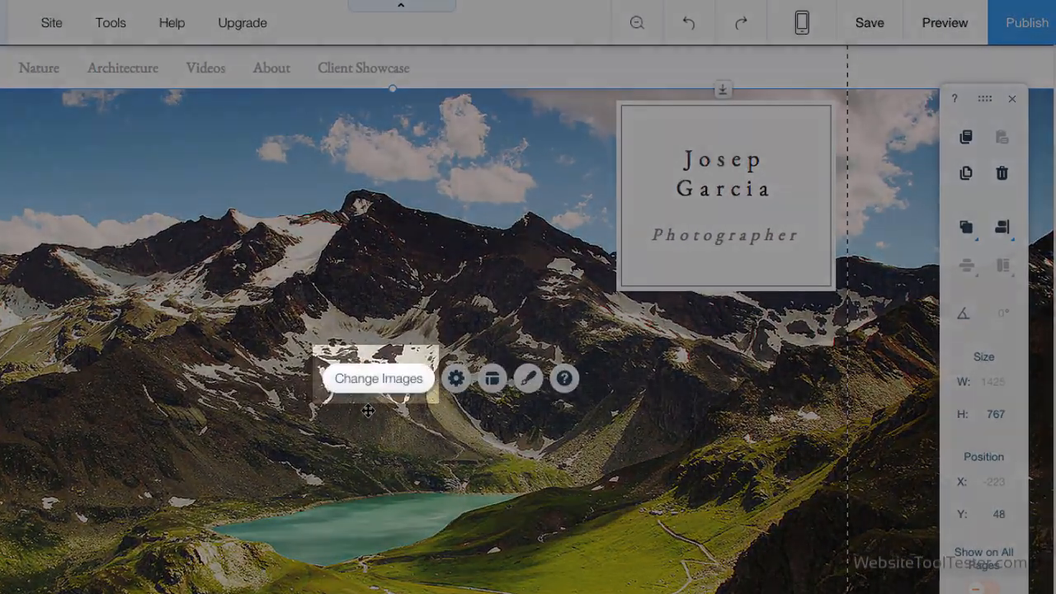
Step: Add the autumn lakeside photo from My Images to the header slideshow
{"action": "left_click", "coordinate": [378, 378]}
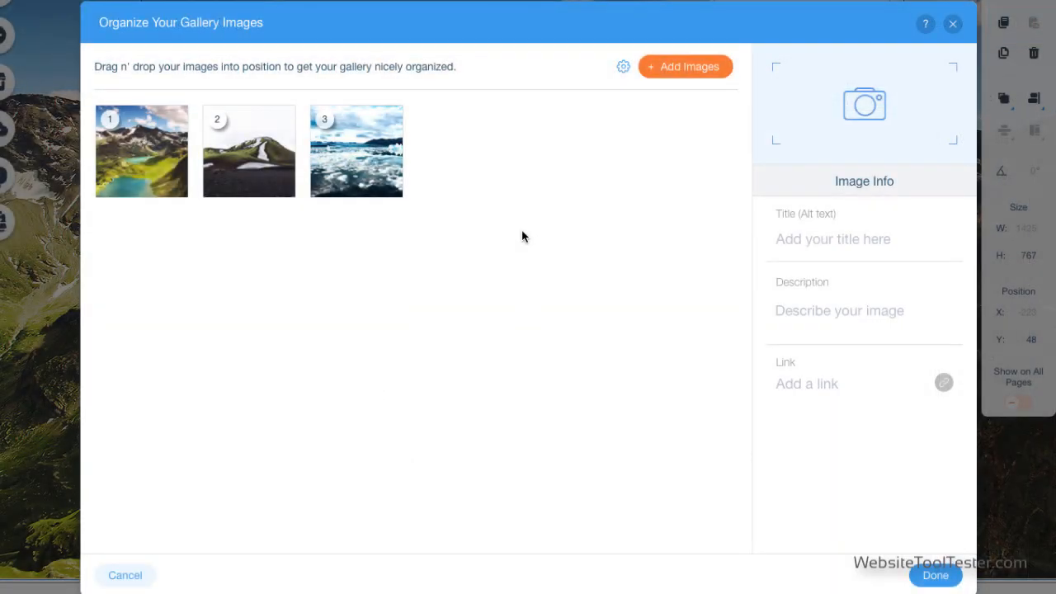
{"action": "mouse_move", "coordinate": [682, 74]}
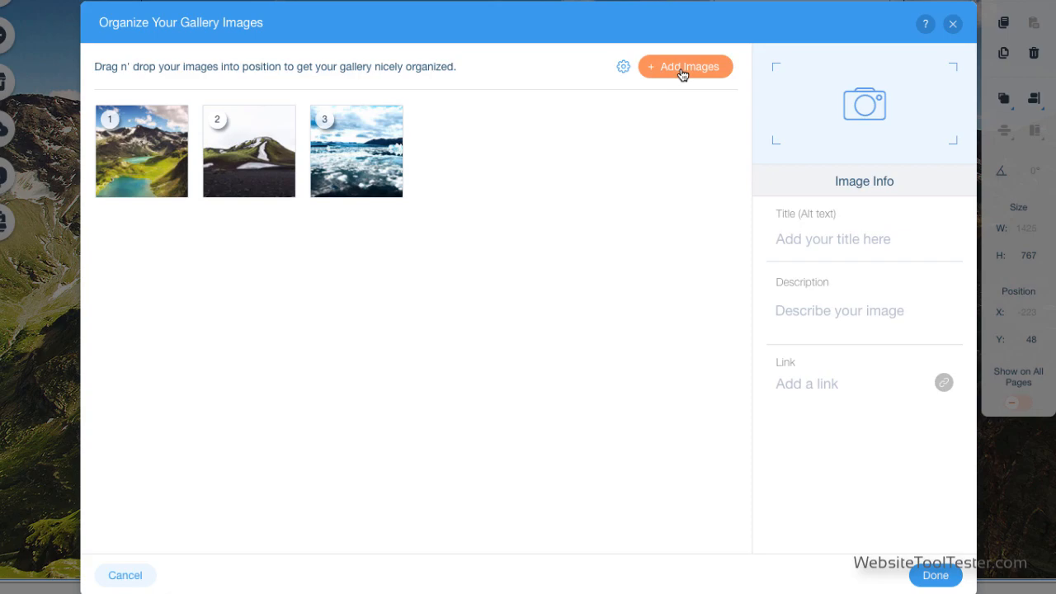
{"action": "left_click", "coordinate": [684, 66]}
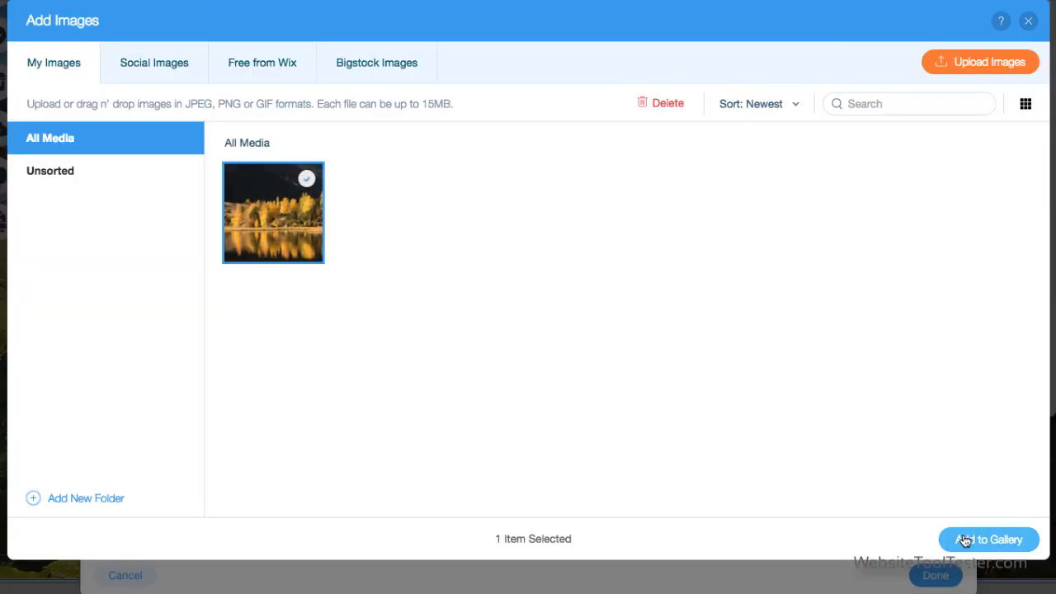
{"action": "left_click", "coordinate": [988, 539]}
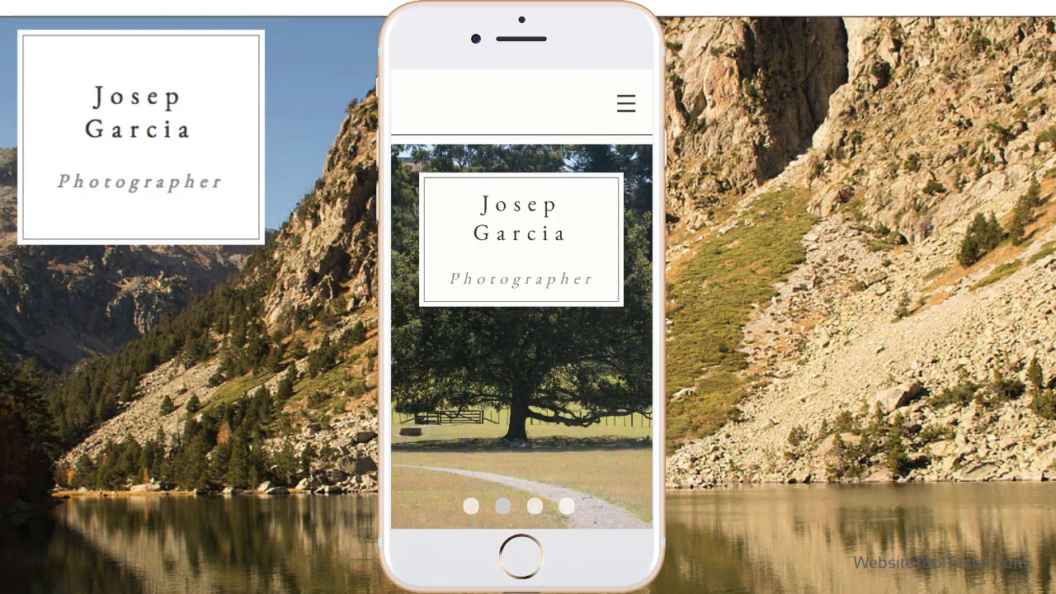
Step: View the Nature Gallery page with its 'Check out my best nature shots' heading
{"action": "scroll", "scroll_direction": "down", "scroll_amount": 3}
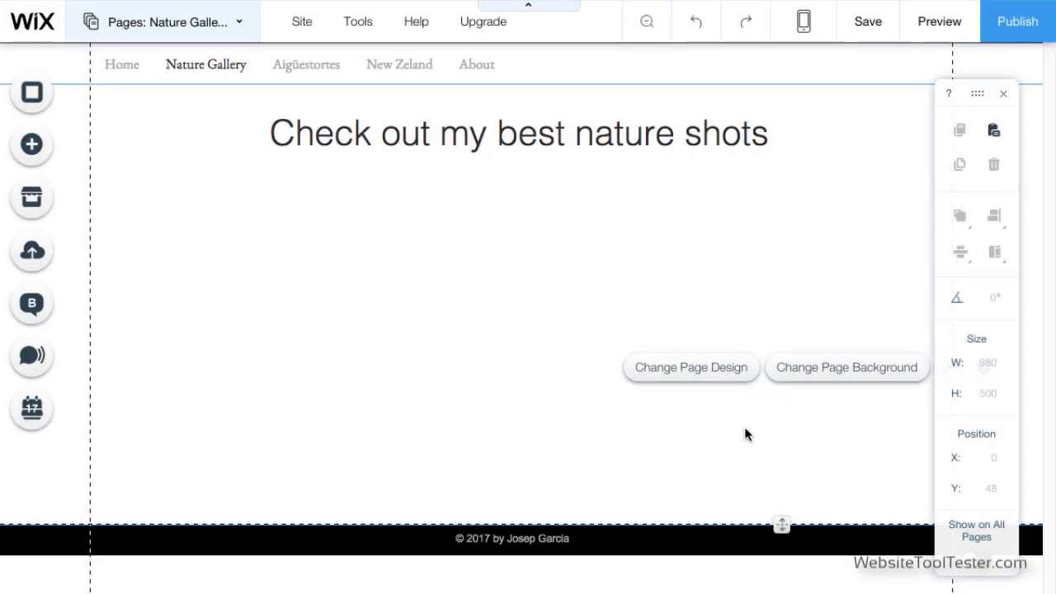
{"action": "mouse_move", "coordinate": [31, 144]}
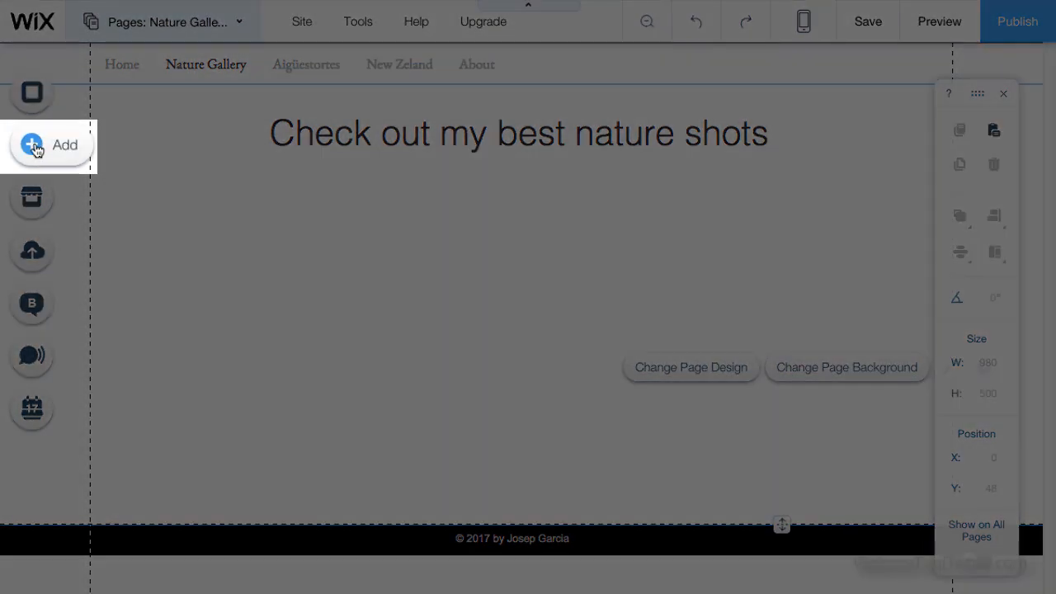
Step: Add a hexagon gallery under the nature shots heading and open its sample images
{"action": "left_click", "coordinate": [31, 143]}
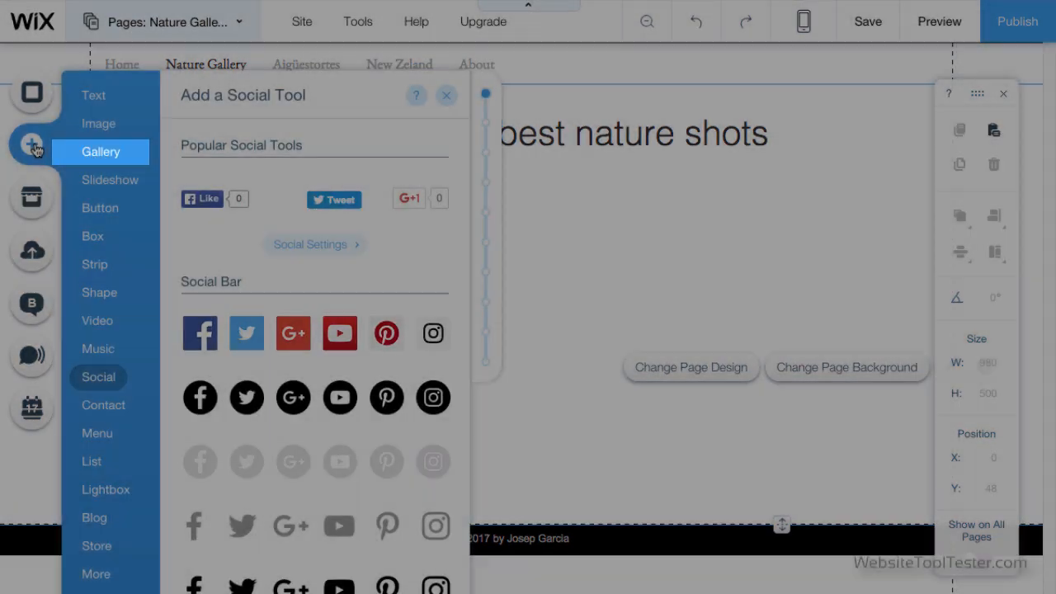
{"action": "left_click", "coordinate": [100, 151]}
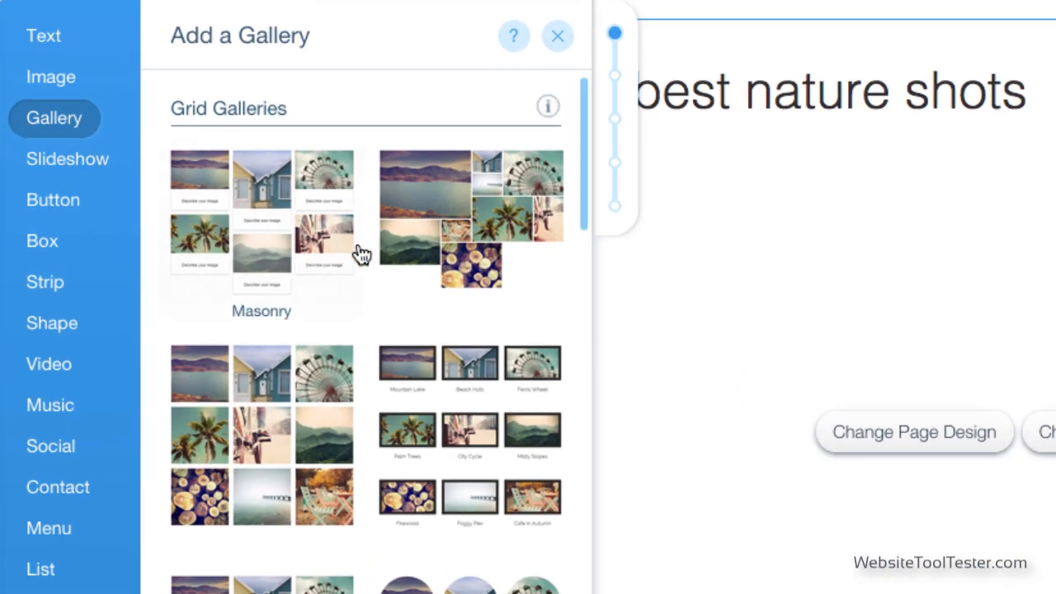
{"action": "scroll", "scroll_direction": "down", "scroll_amount": 3}
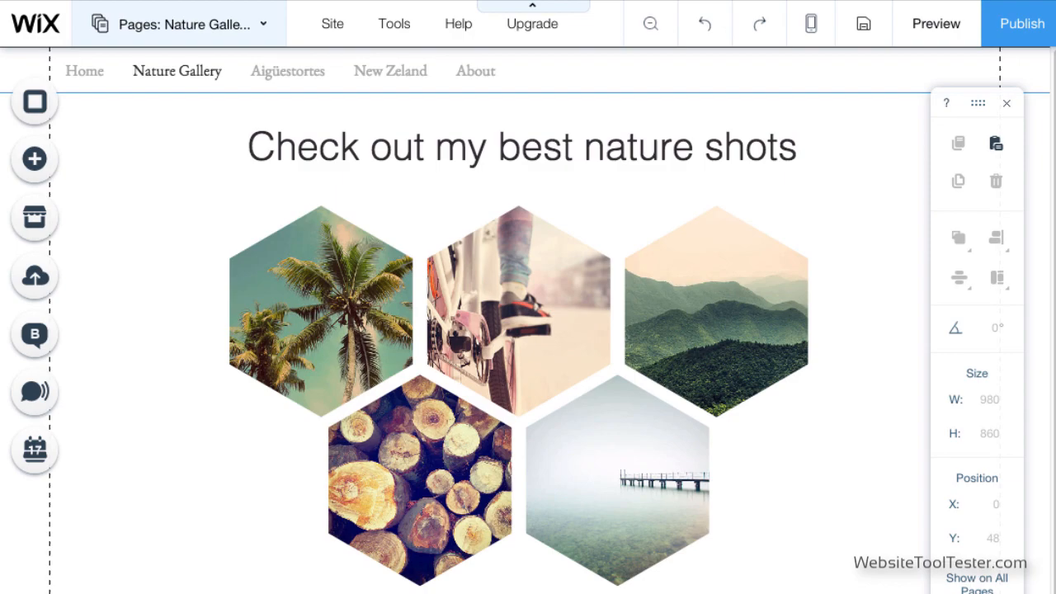
{"action": "left_click", "coordinate": [517, 310]}
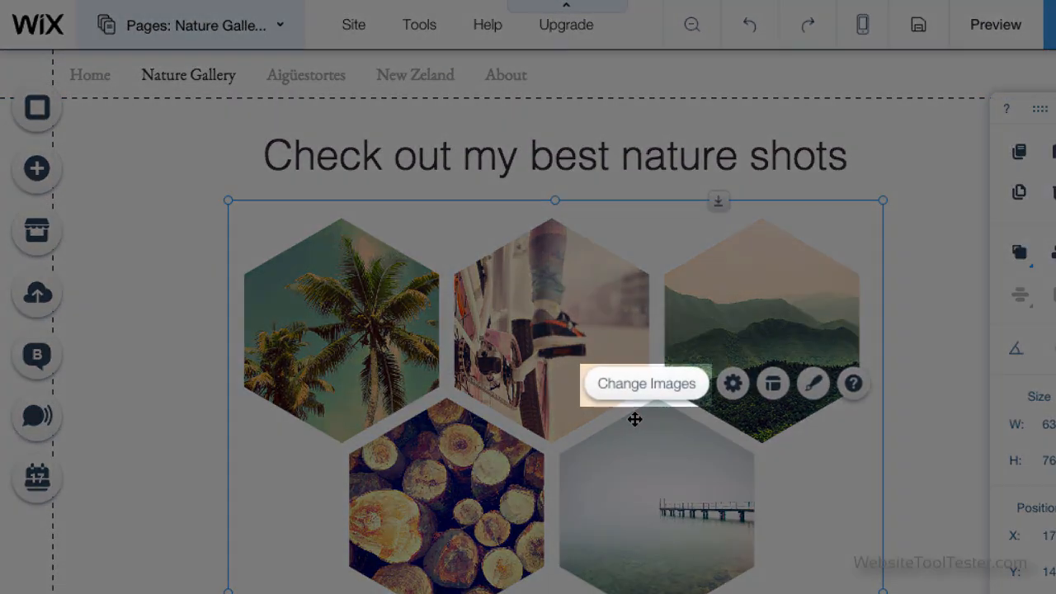
{"action": "left_click", "coordinate": [646, 383]}
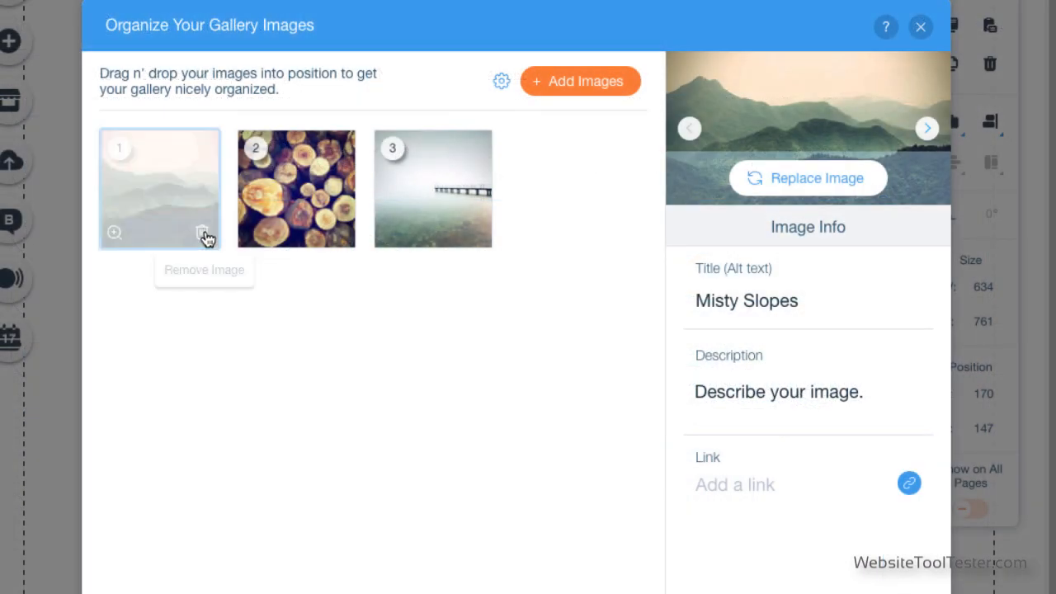
Step: Fill the hexagon gallery with eight Instagram photos, caption one 'Smoke in the water', and preview
{"action": "left_click", "coordinate": [204, 232]}
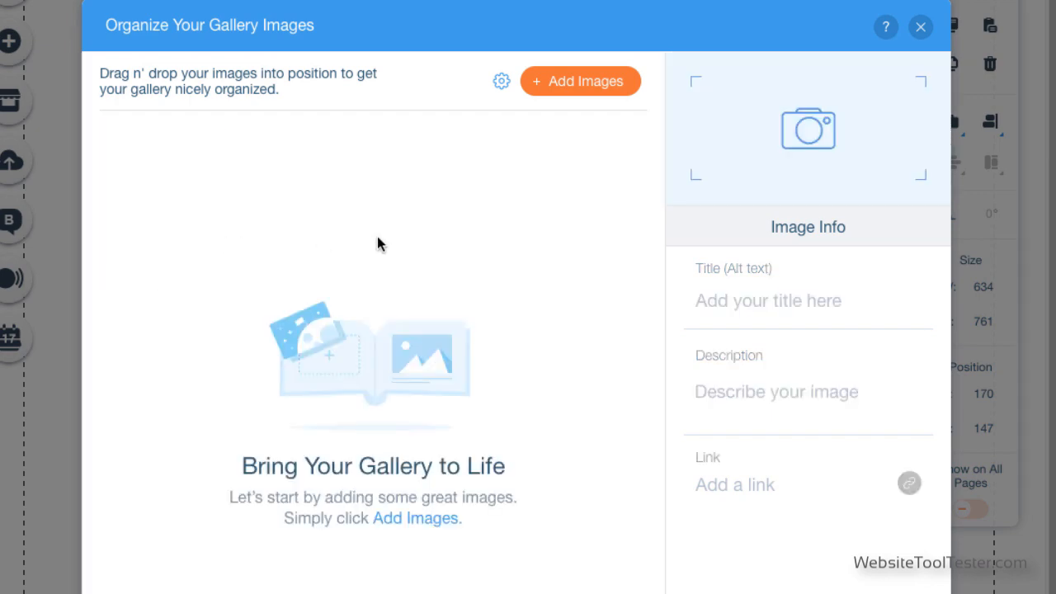
{"action": "left_click", "coordinate": [580, 81]}
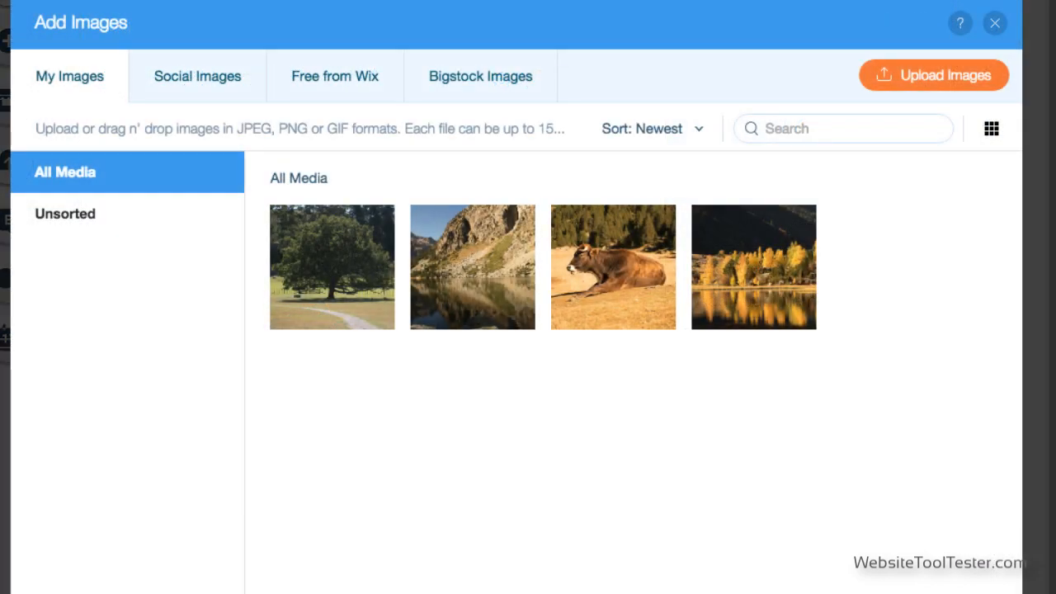
{"action": "mouse_move", "coordinate": [731, 438]}
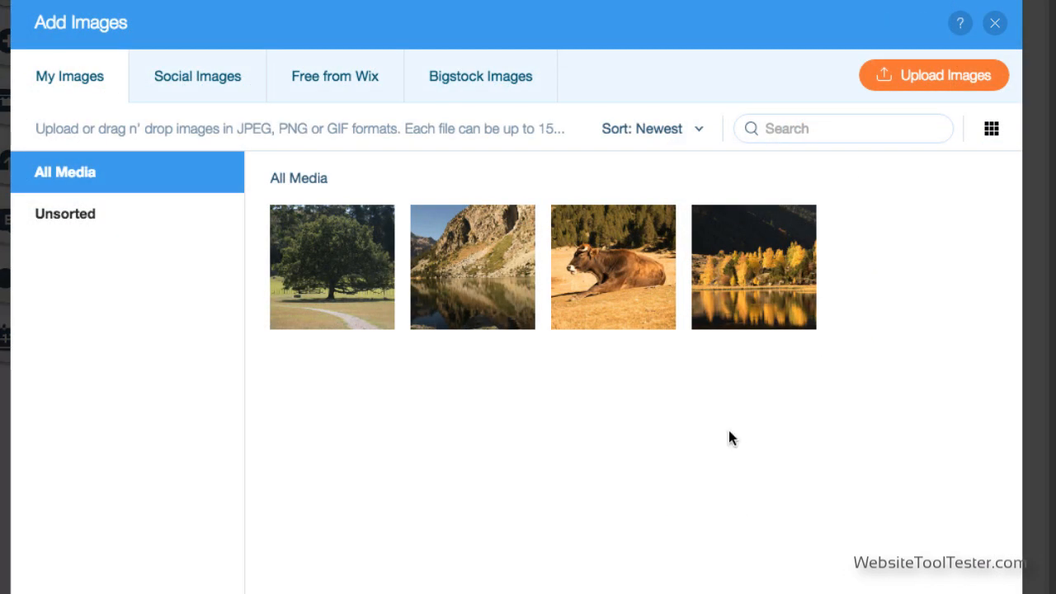
{"action": "left_click", "coordinate": [933, 75]}
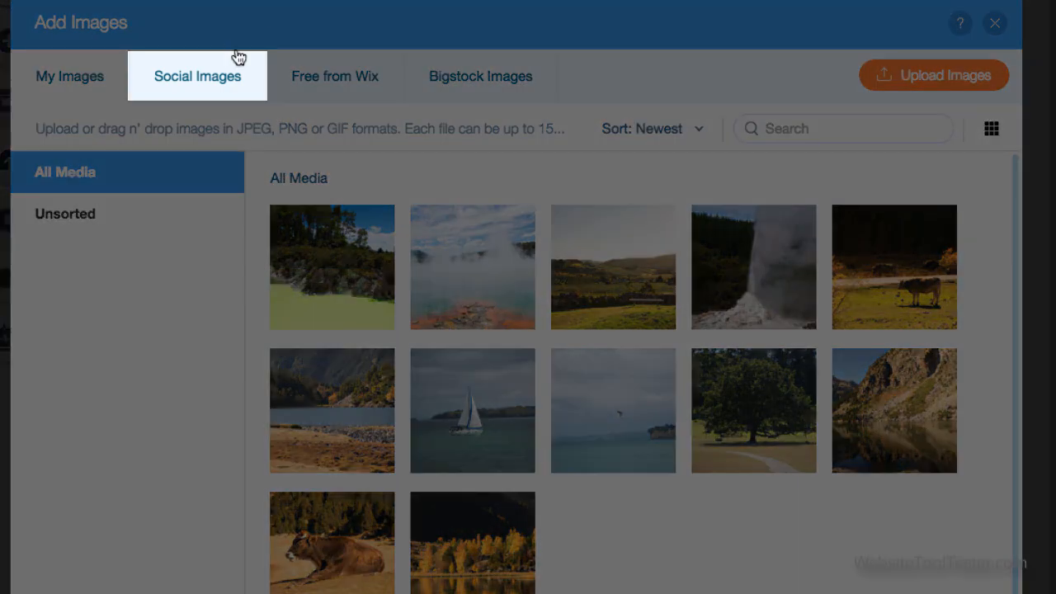
{"action": "left_click", "coordinate": [198, 76]}
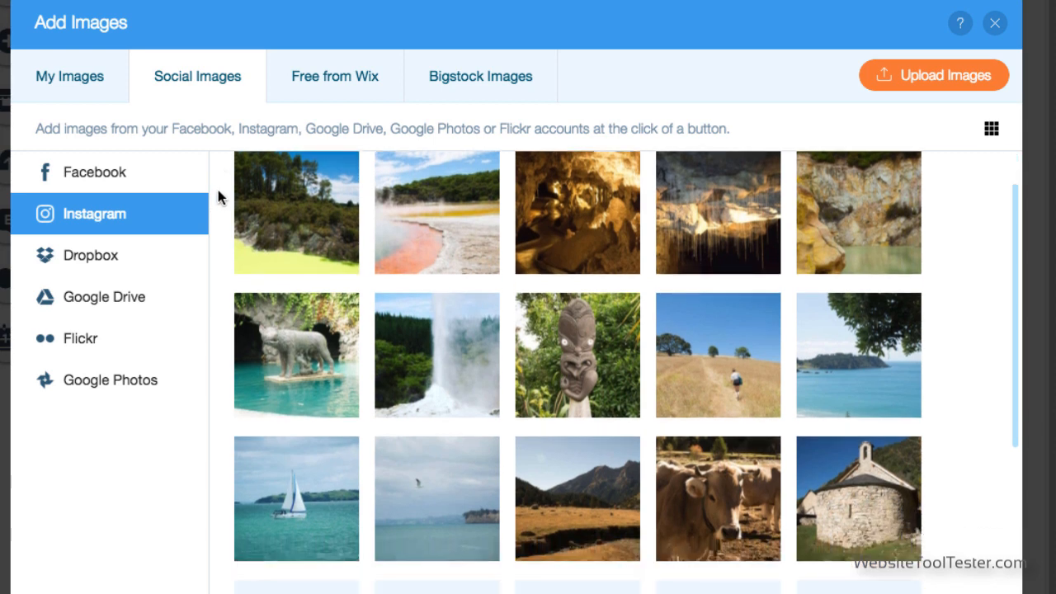
{"action": "scroll", "scroll_direction": "down", "scroll_amount": 3}
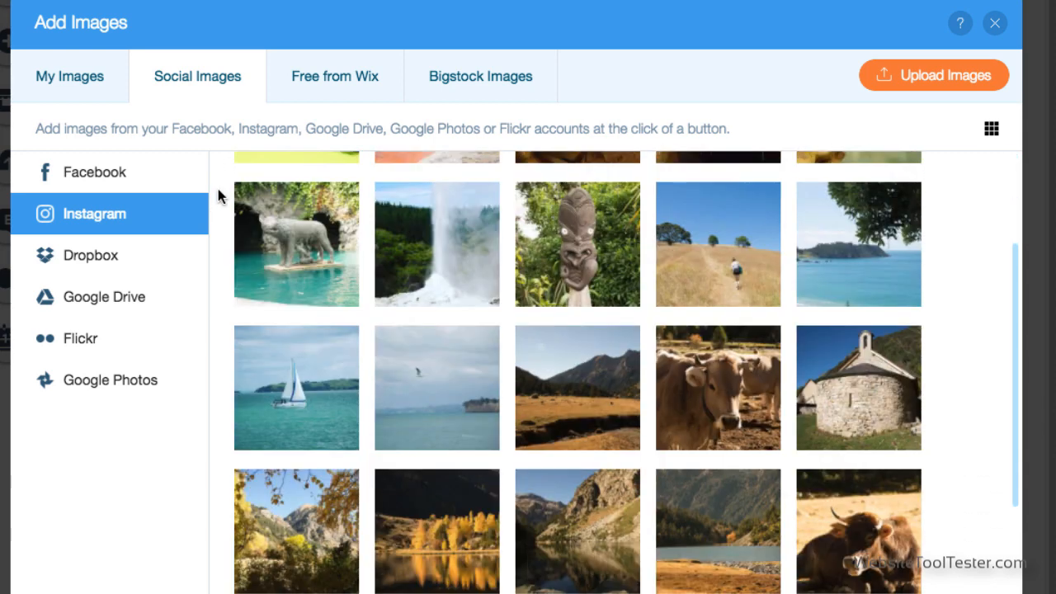
{"action": "scroll", "scroll_direction": "up", "scroll_amount": 3}
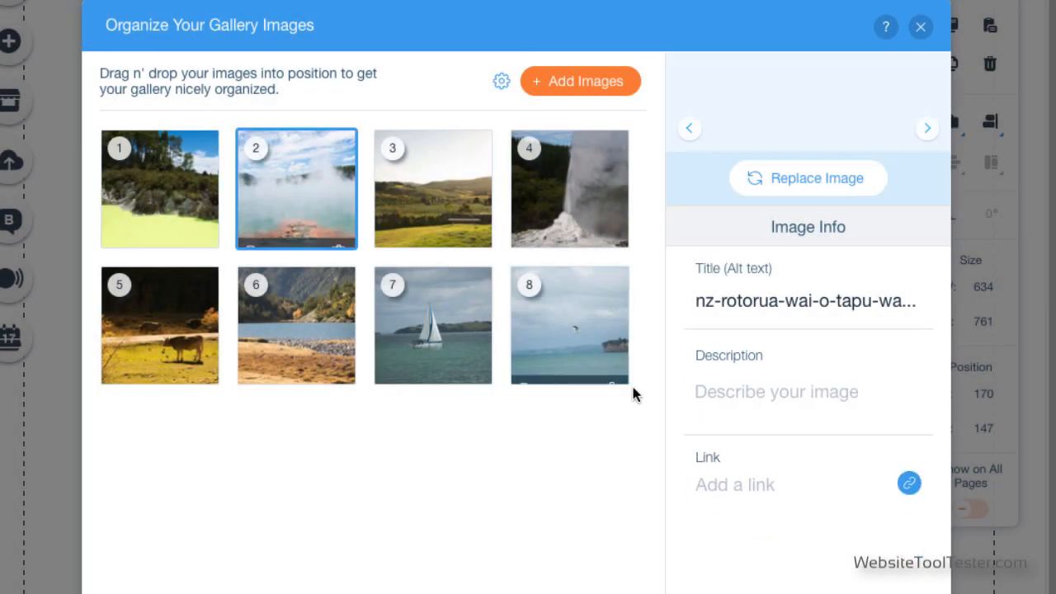
{"action": "type", "text": "Smoke in the water"}
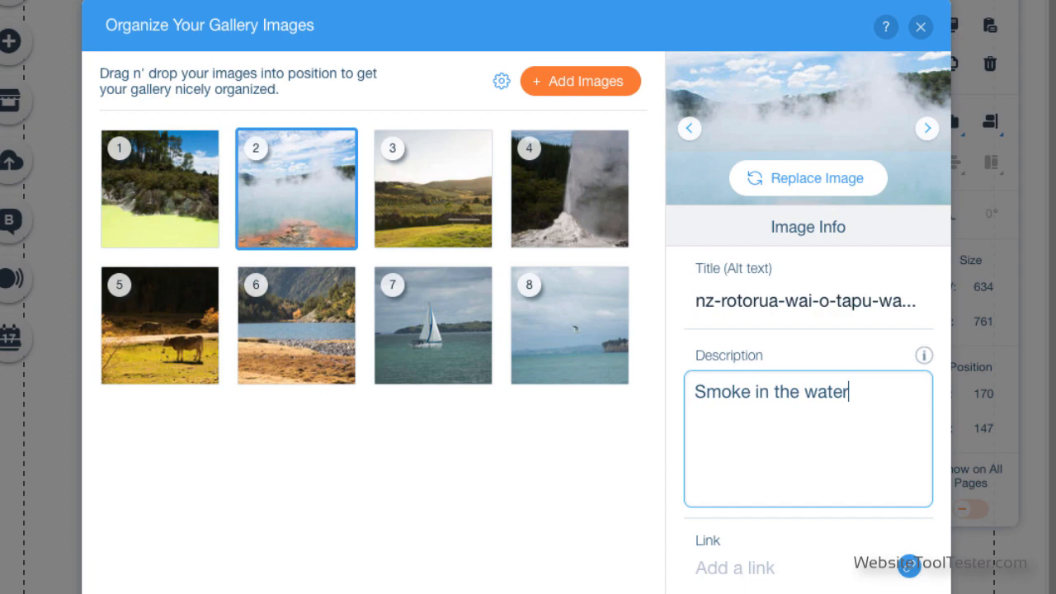
{"action": "left_click", "coordinate": [921, 26]}
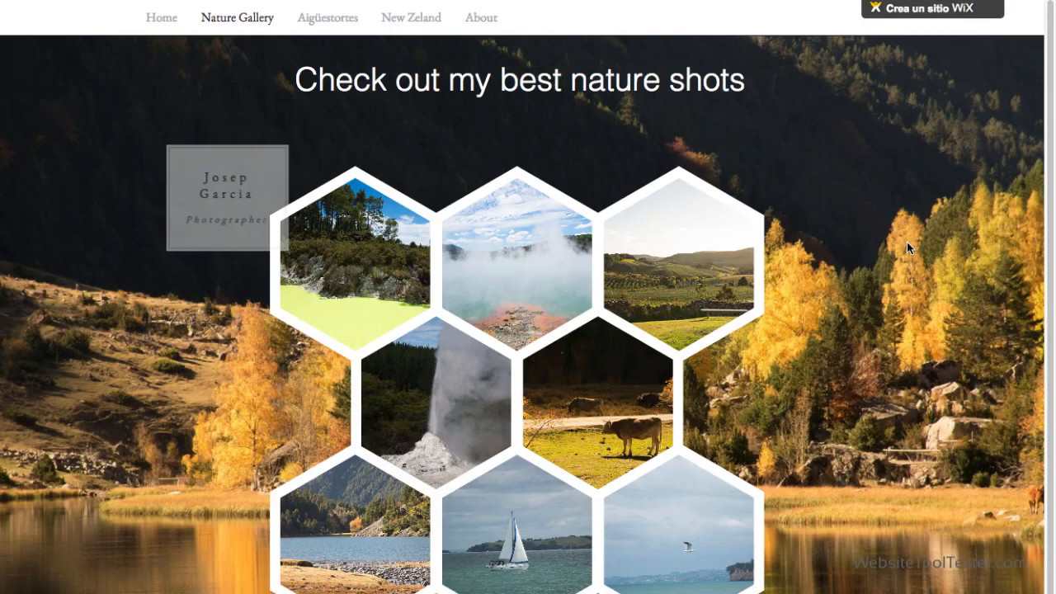
{"action": "left_click", "coordinate": [137, 512]}
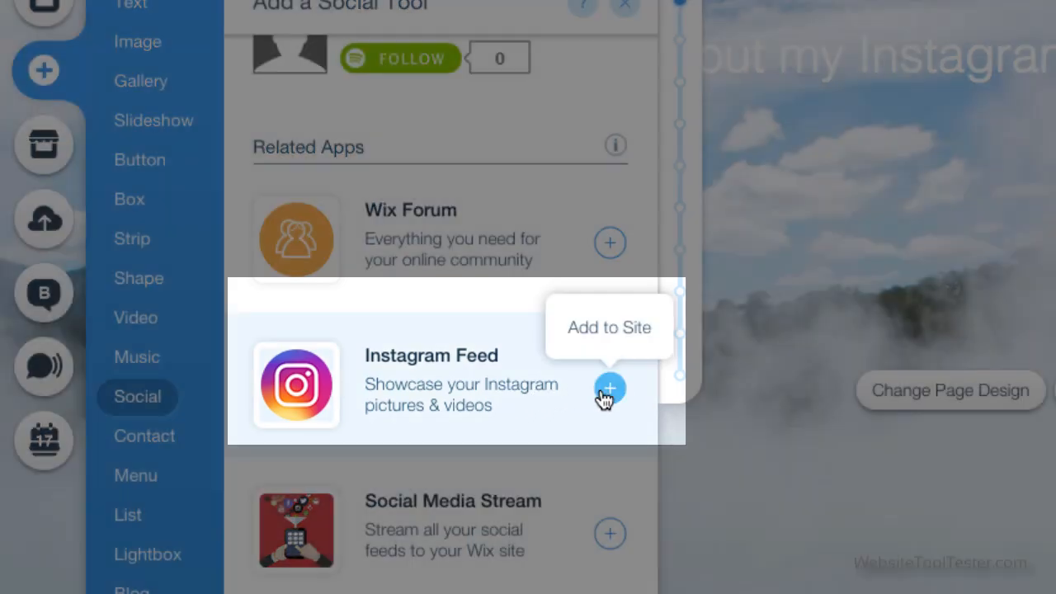
Step: Add an Instagram Feed with a Collage layout to the Instagram page, then go Home
{"action": "left_click", "coordinate": [609, 387]}
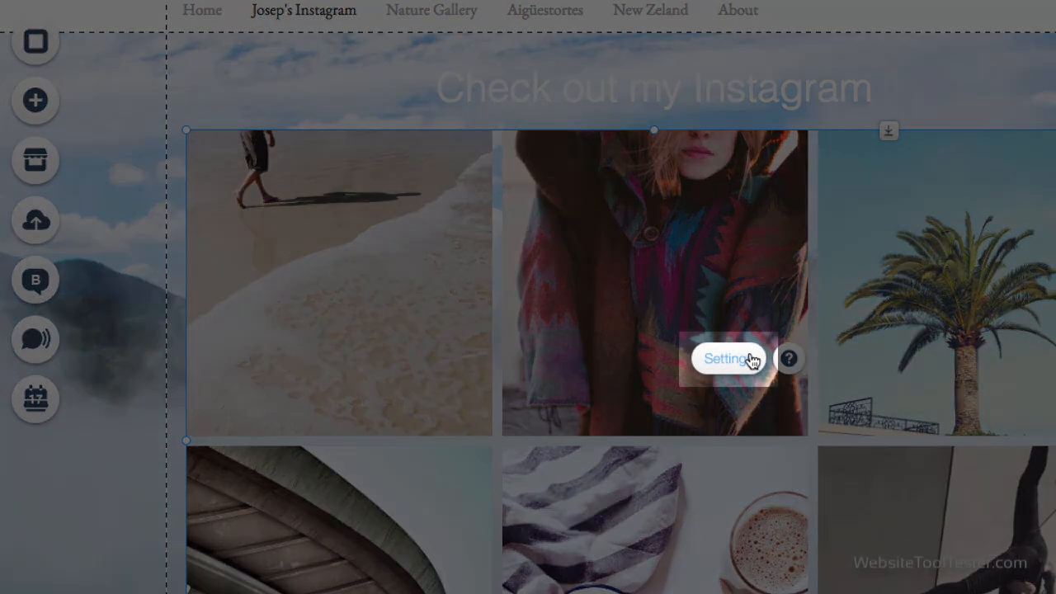
{"action": "left_click", "coordinate": [728, 358]}
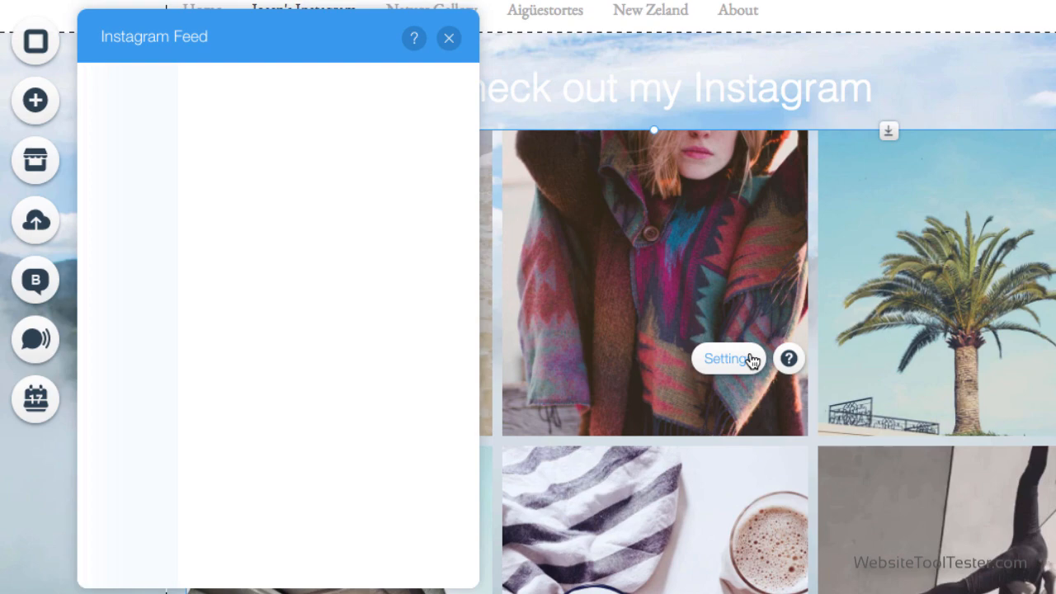
{"action": "left_click", "coordinate": [728, 358]}
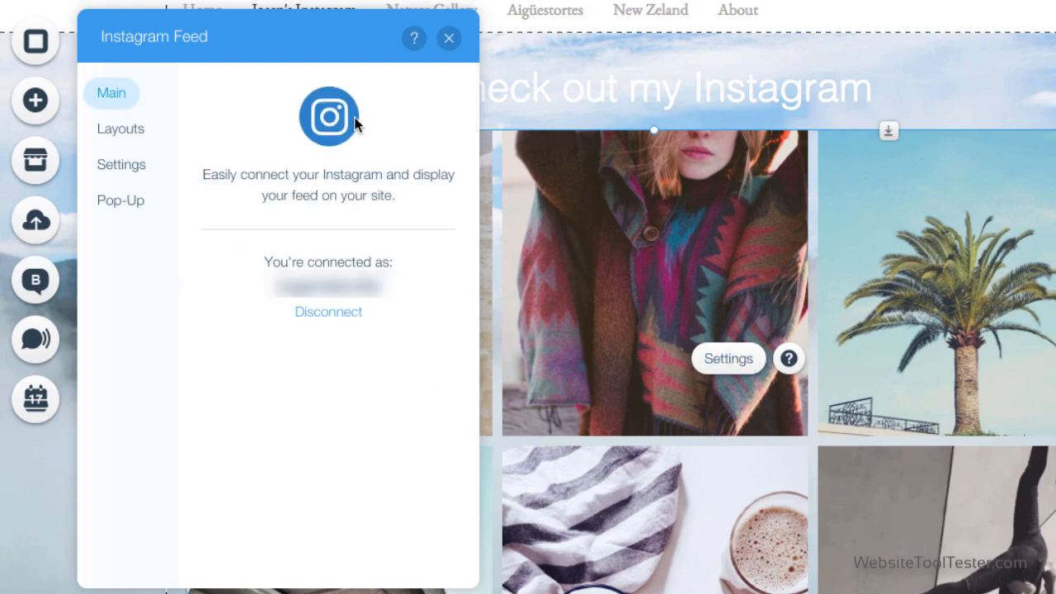
{"action": "left_click", "coordinate": [120, 128]}
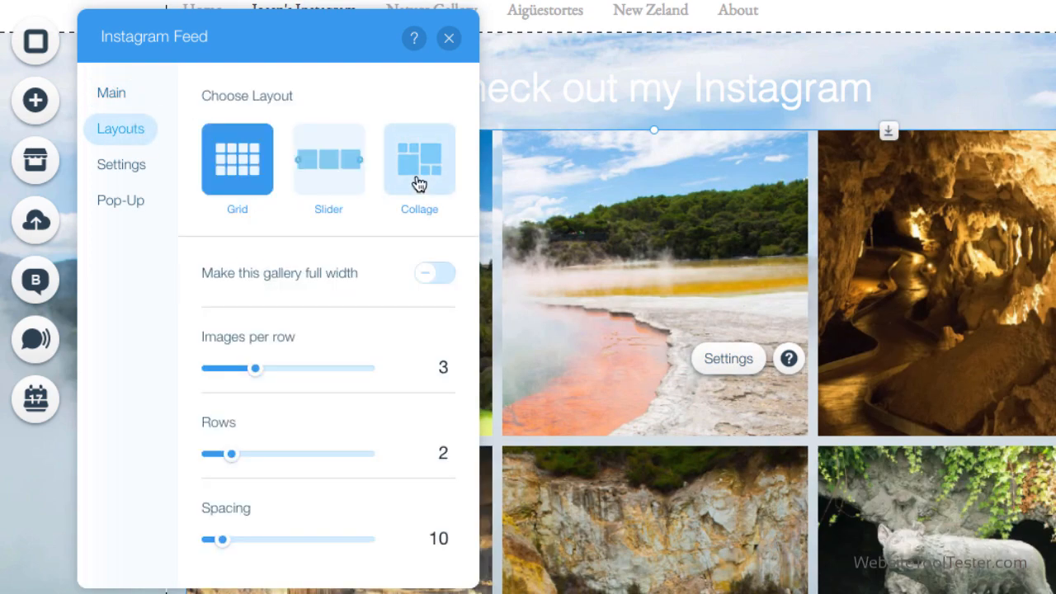
{"action": "left_click", "coordinate": [449, 38]}
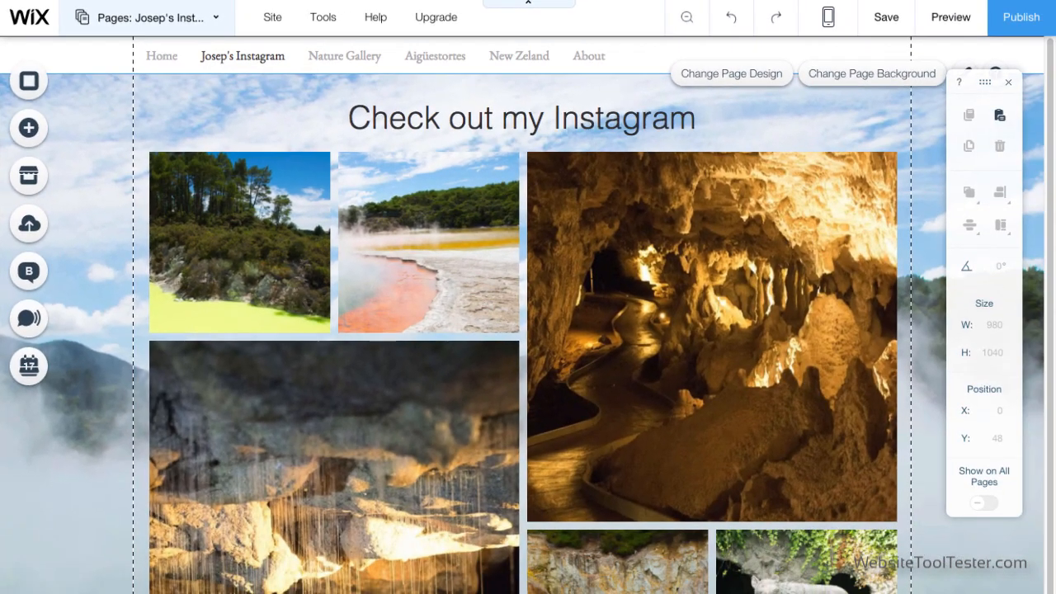
{"action": "left_click", "coordinate": [161, 55]}
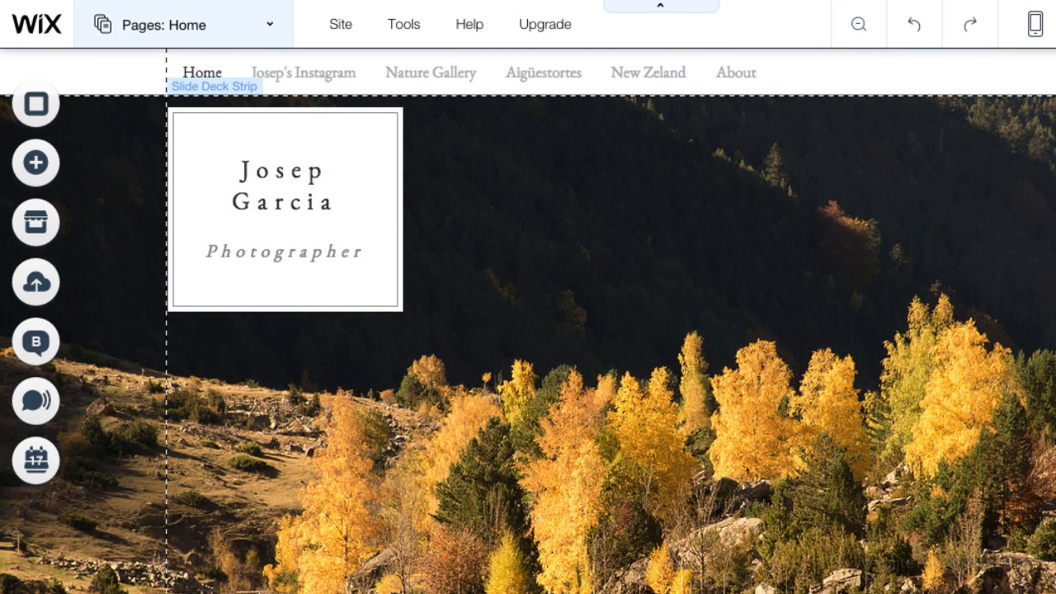
Step: Add Wix Photo Albums from the App Market, creating a Client Showcase page
{"action": "left_click", "coordinate": [35, 222]}
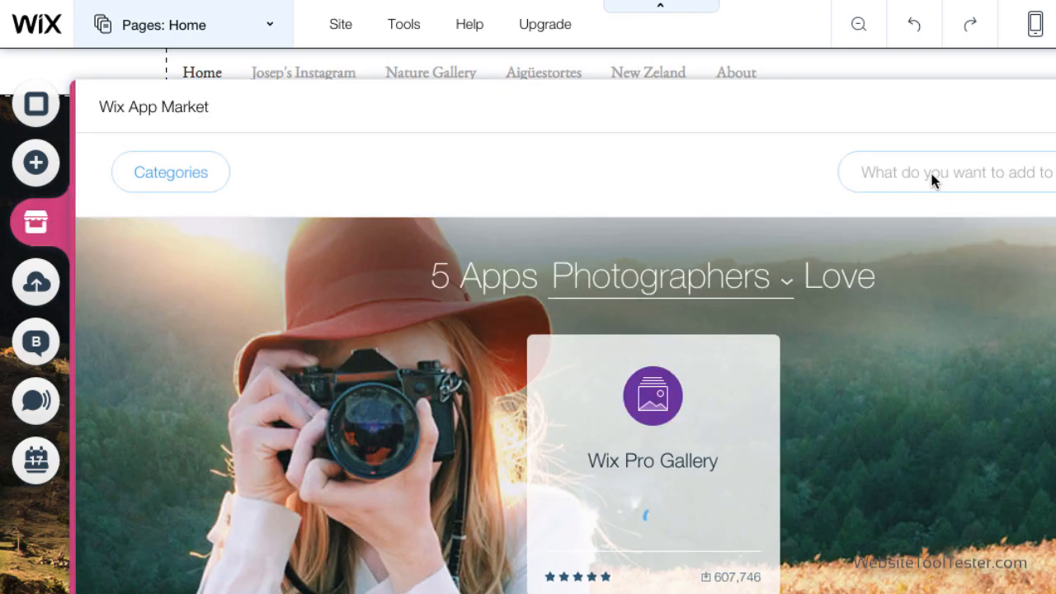
{"action": "type", "text": "Wix Photo Albums"}
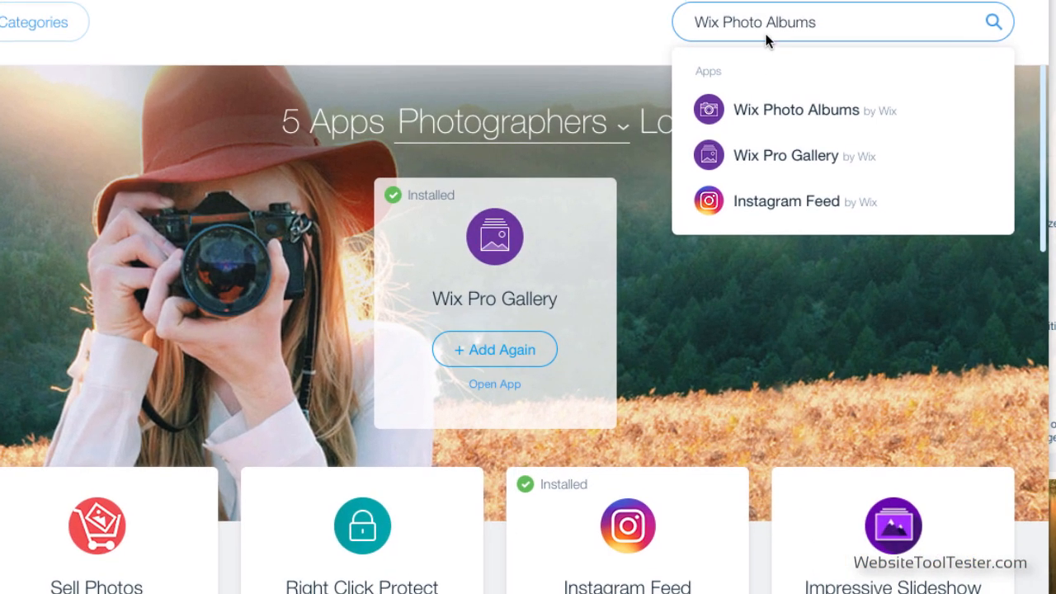
{"action": "left_click", "coordinate": [795, 110]}
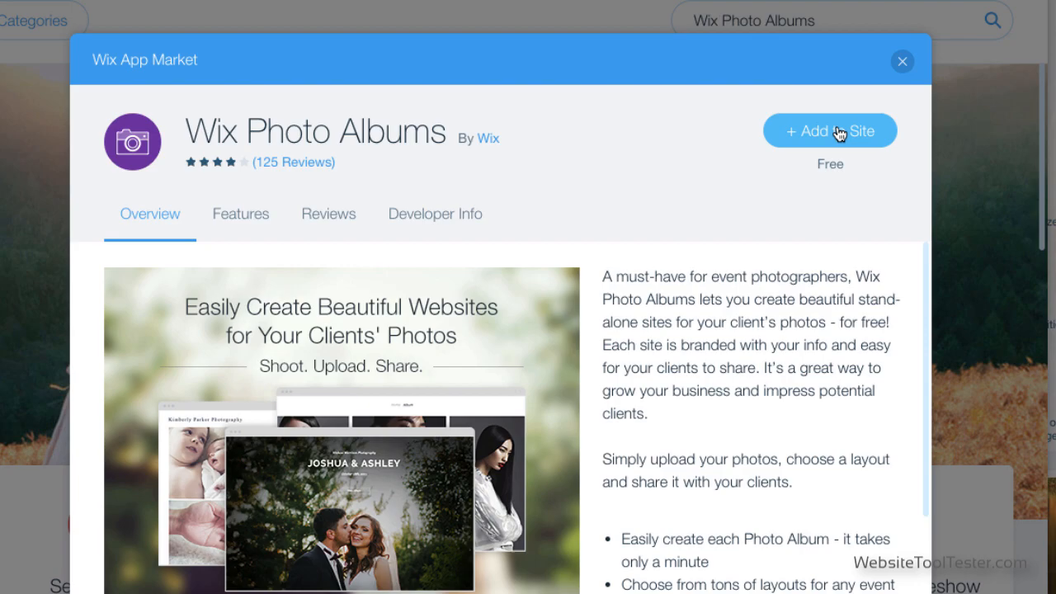
{"action": "left_click", "coordinate": [830, 130]}
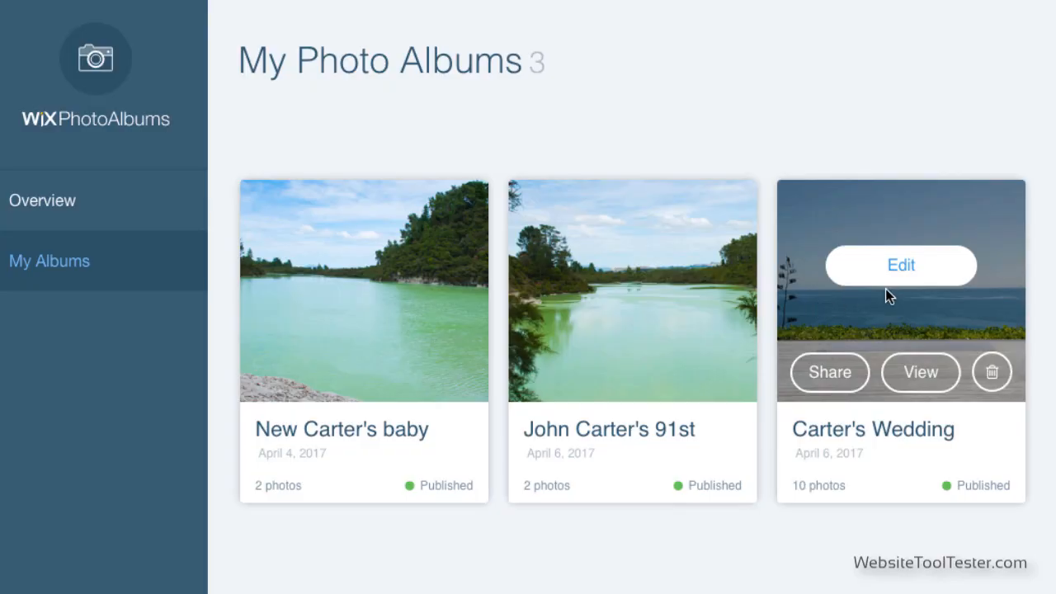
Step: Publish Carter's Wedding album as private and password-protected, then test the guest login
{"action": "left_click", "coordinate": [900, 264]}
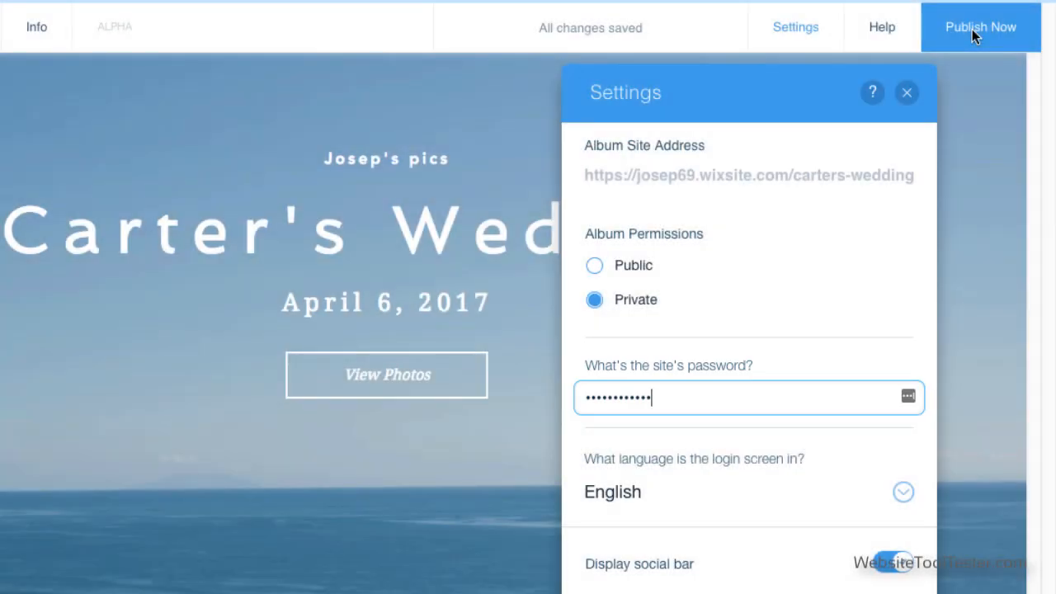
{"action": "left_click", "coordinate": [981, 27]}
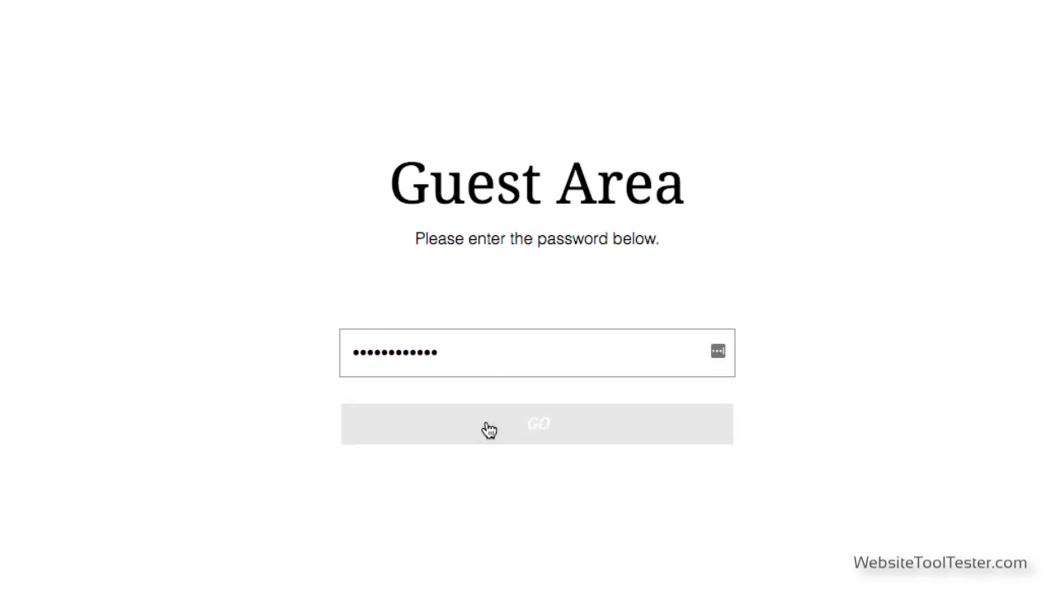
{"action": "left_click", "coordinate": [537, 424]}
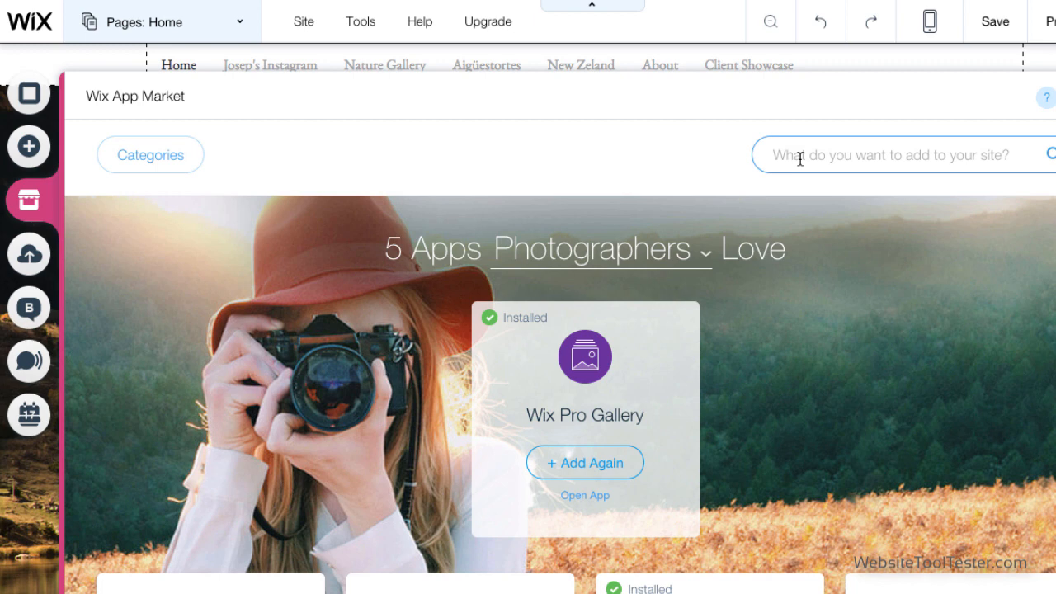
Step: Search the App Market for 'wix boo' and choose Wix Bookings for a Book Online page
{"action": "type", "text": "wix b"}
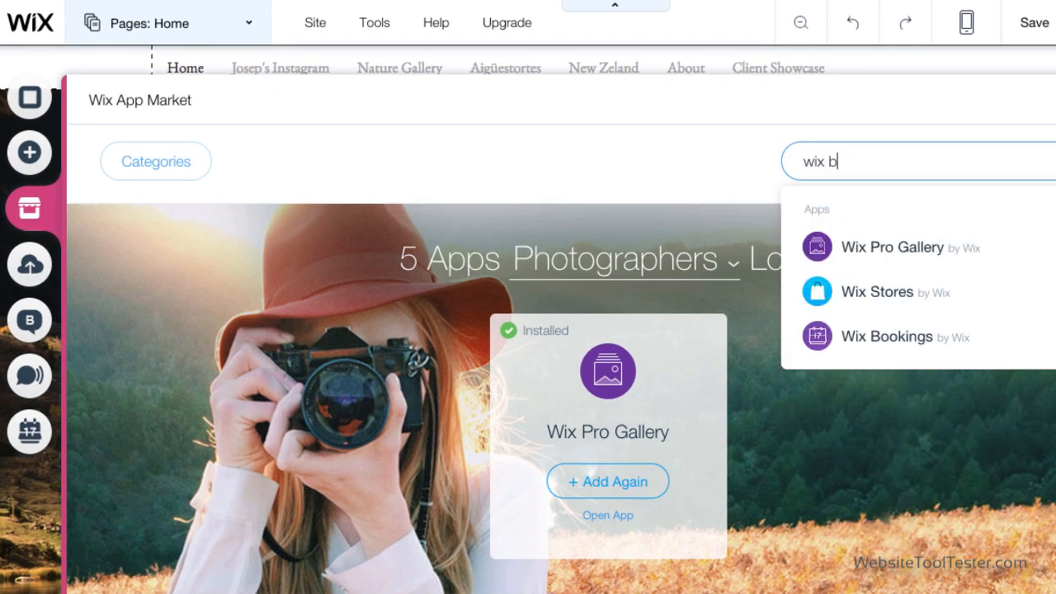
{"action": "type", "text": "oo"}
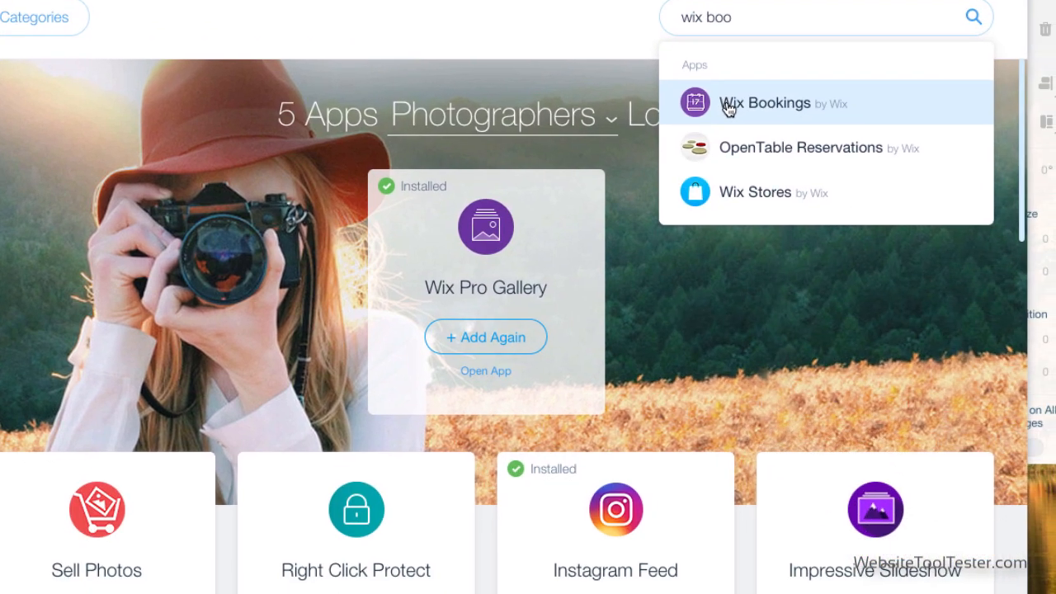
{"action": "left_click", "coordinate": [764, 103]}
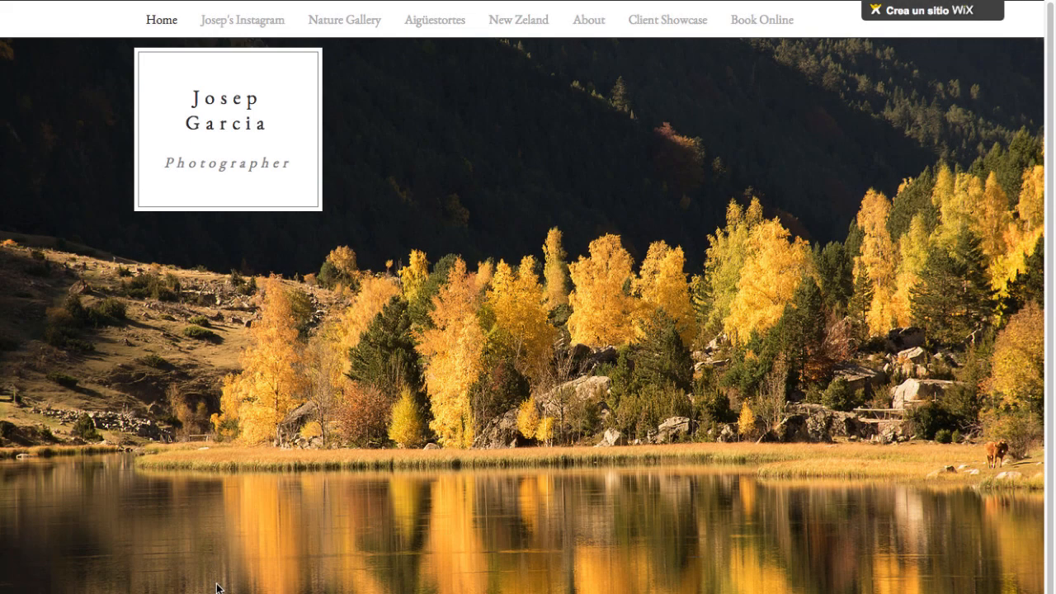
Step: Go to the Nature Gallery page from the live site's top navigation
{"action": "left_click", "coordinate": [344, 20]}
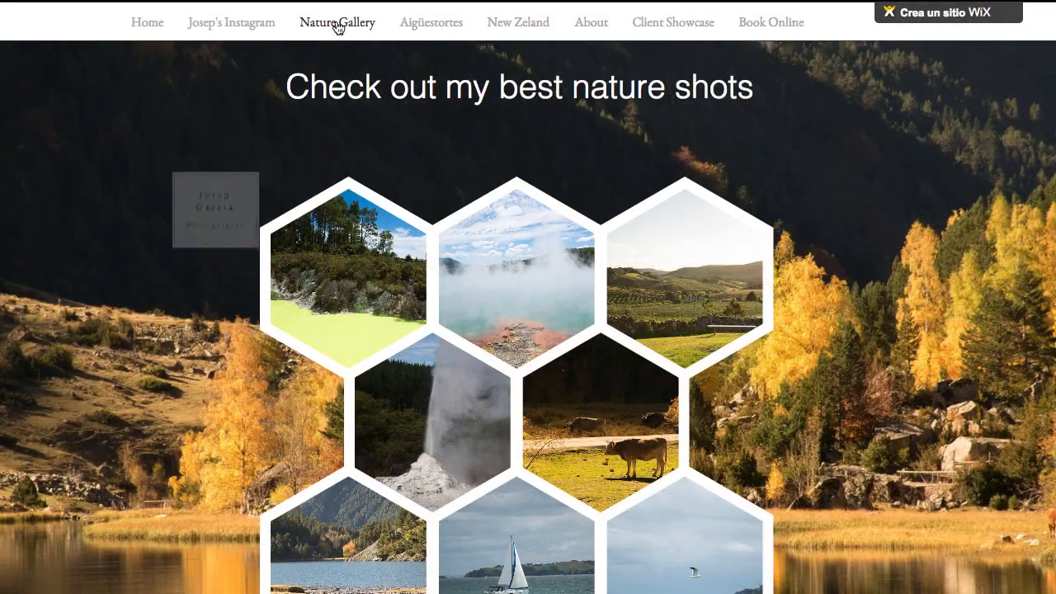